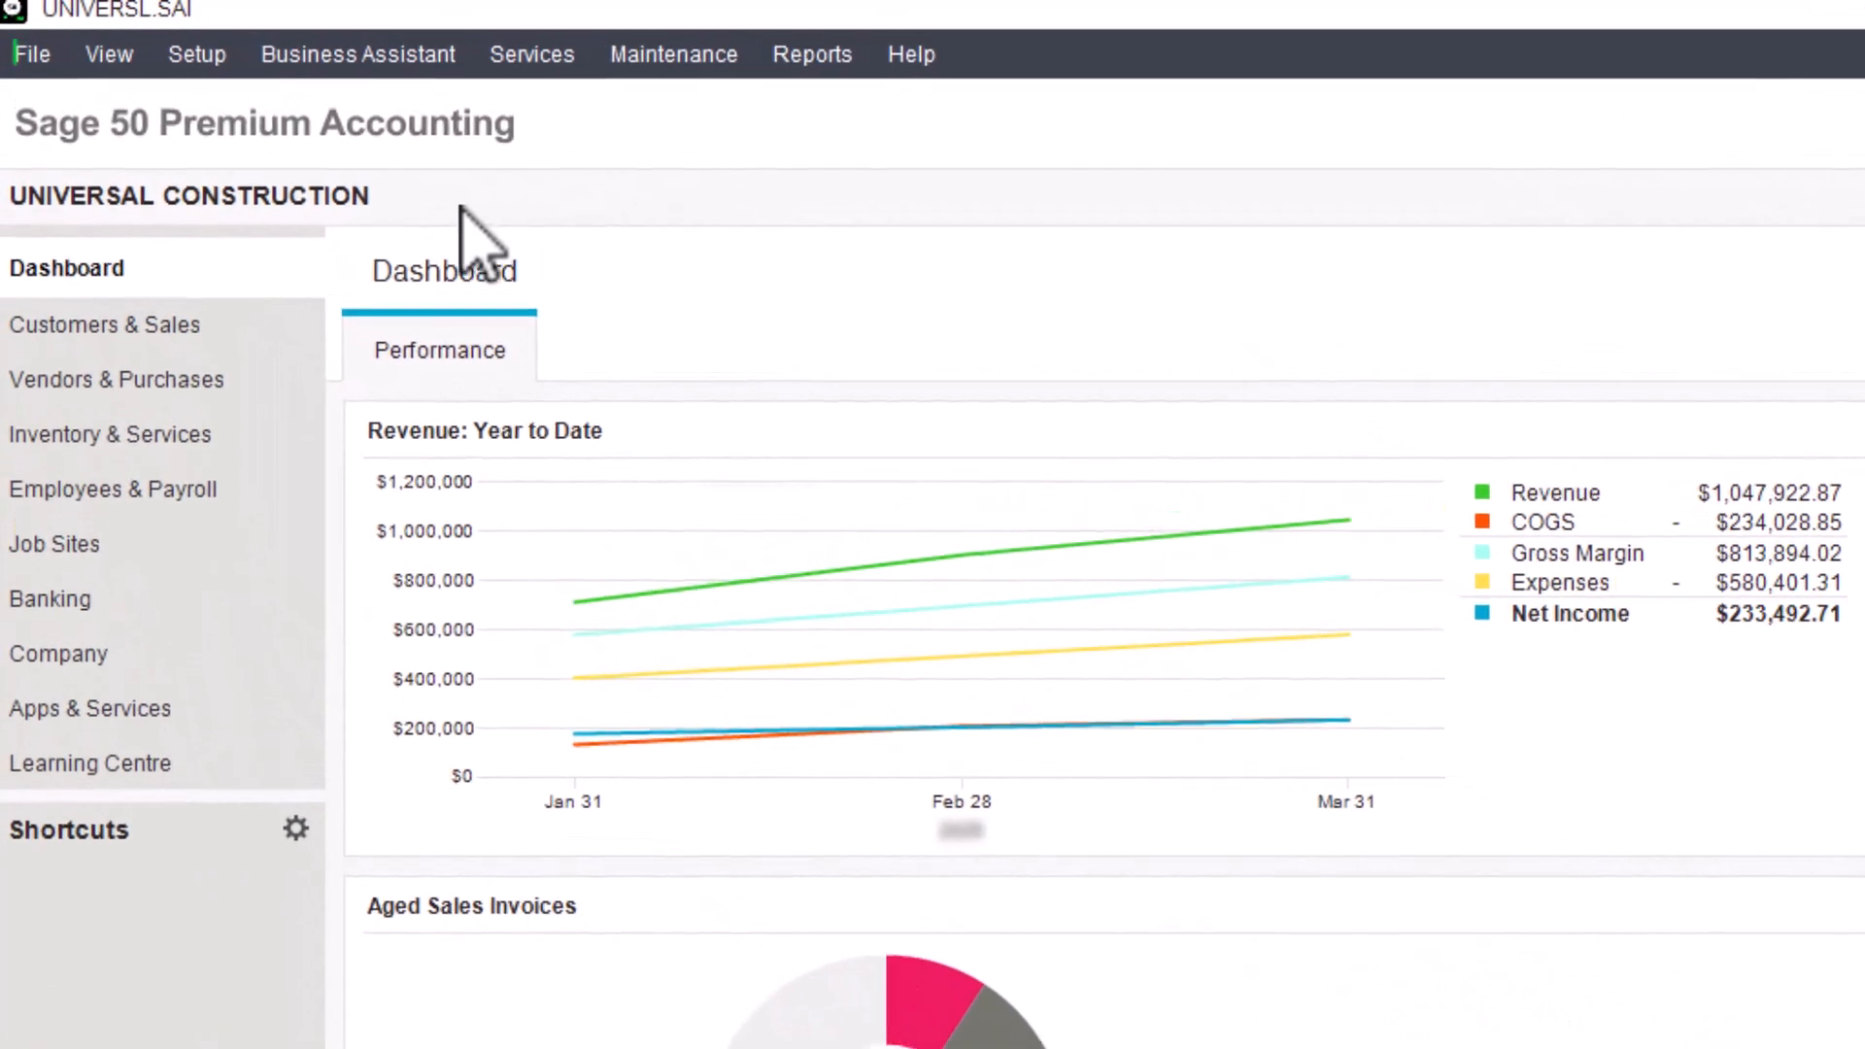
# Launch Set up Sage HR from the Employees & Payroll Online Payslips options.
pyautogui.click(33, 54)
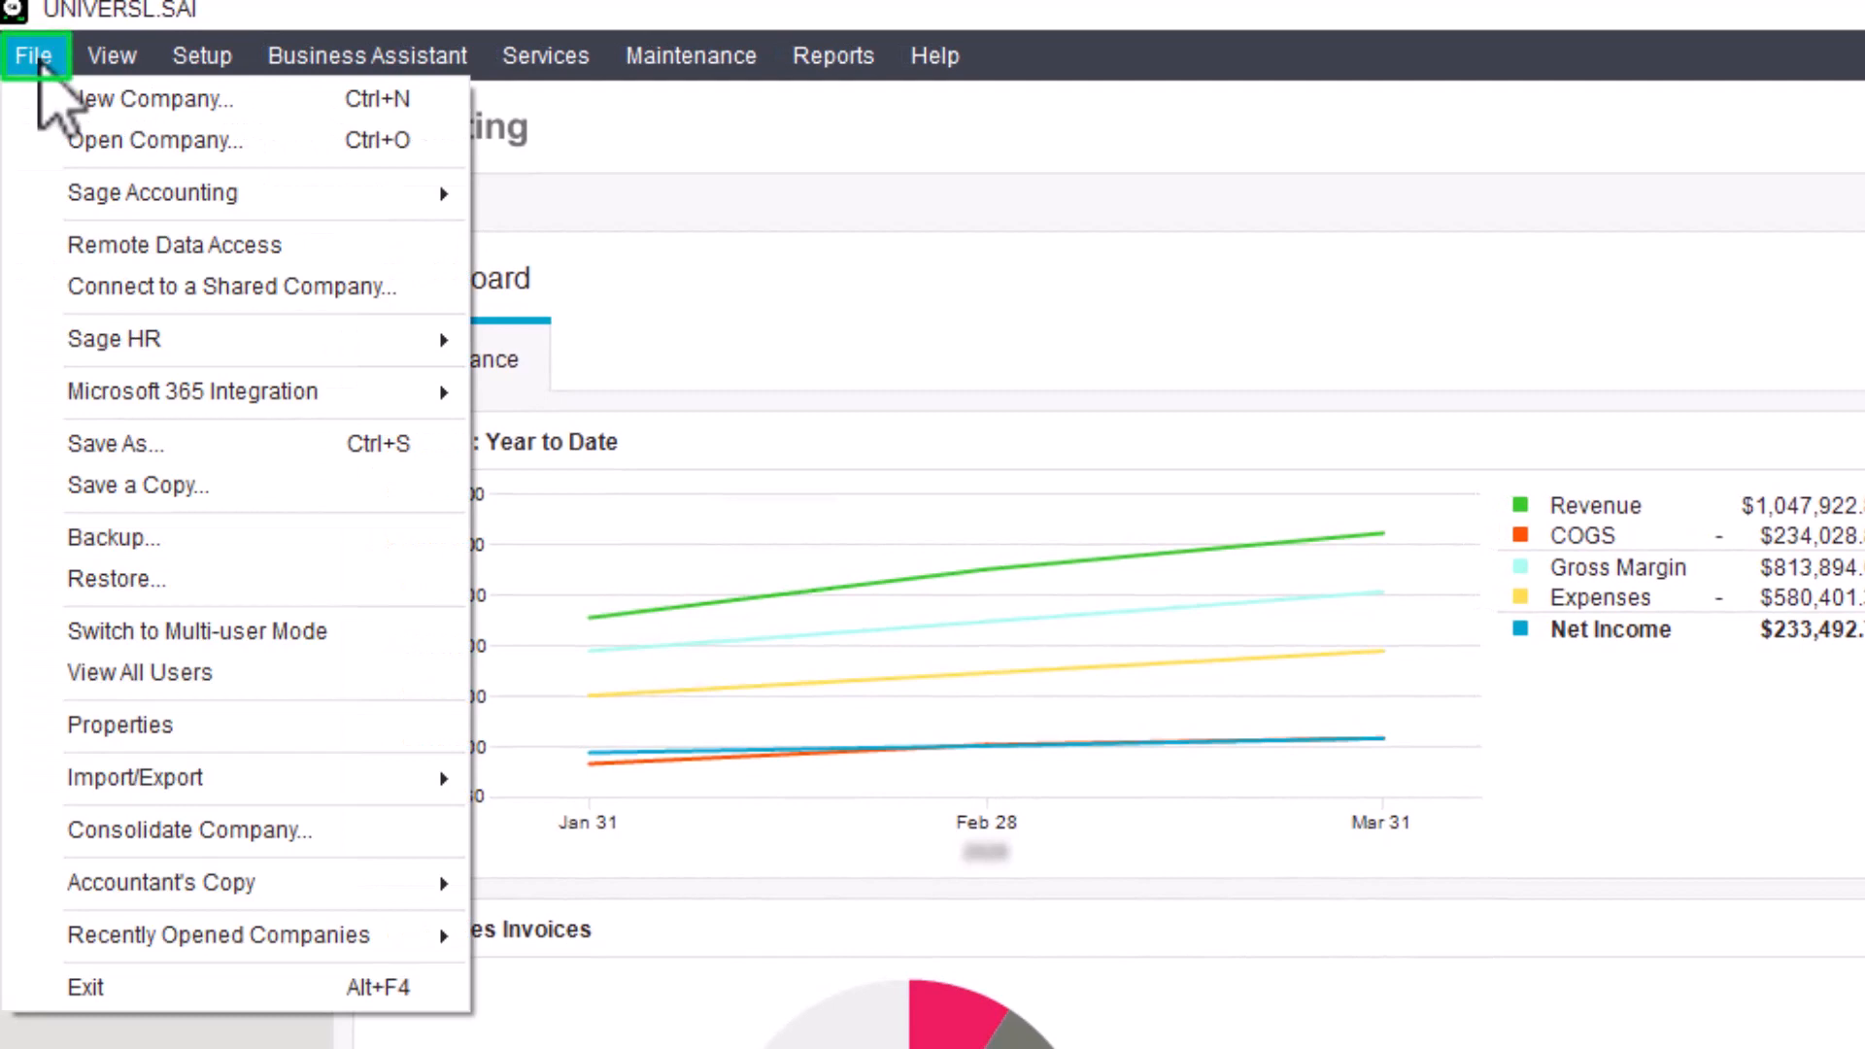
pyautogui.moveTo(113, 339)
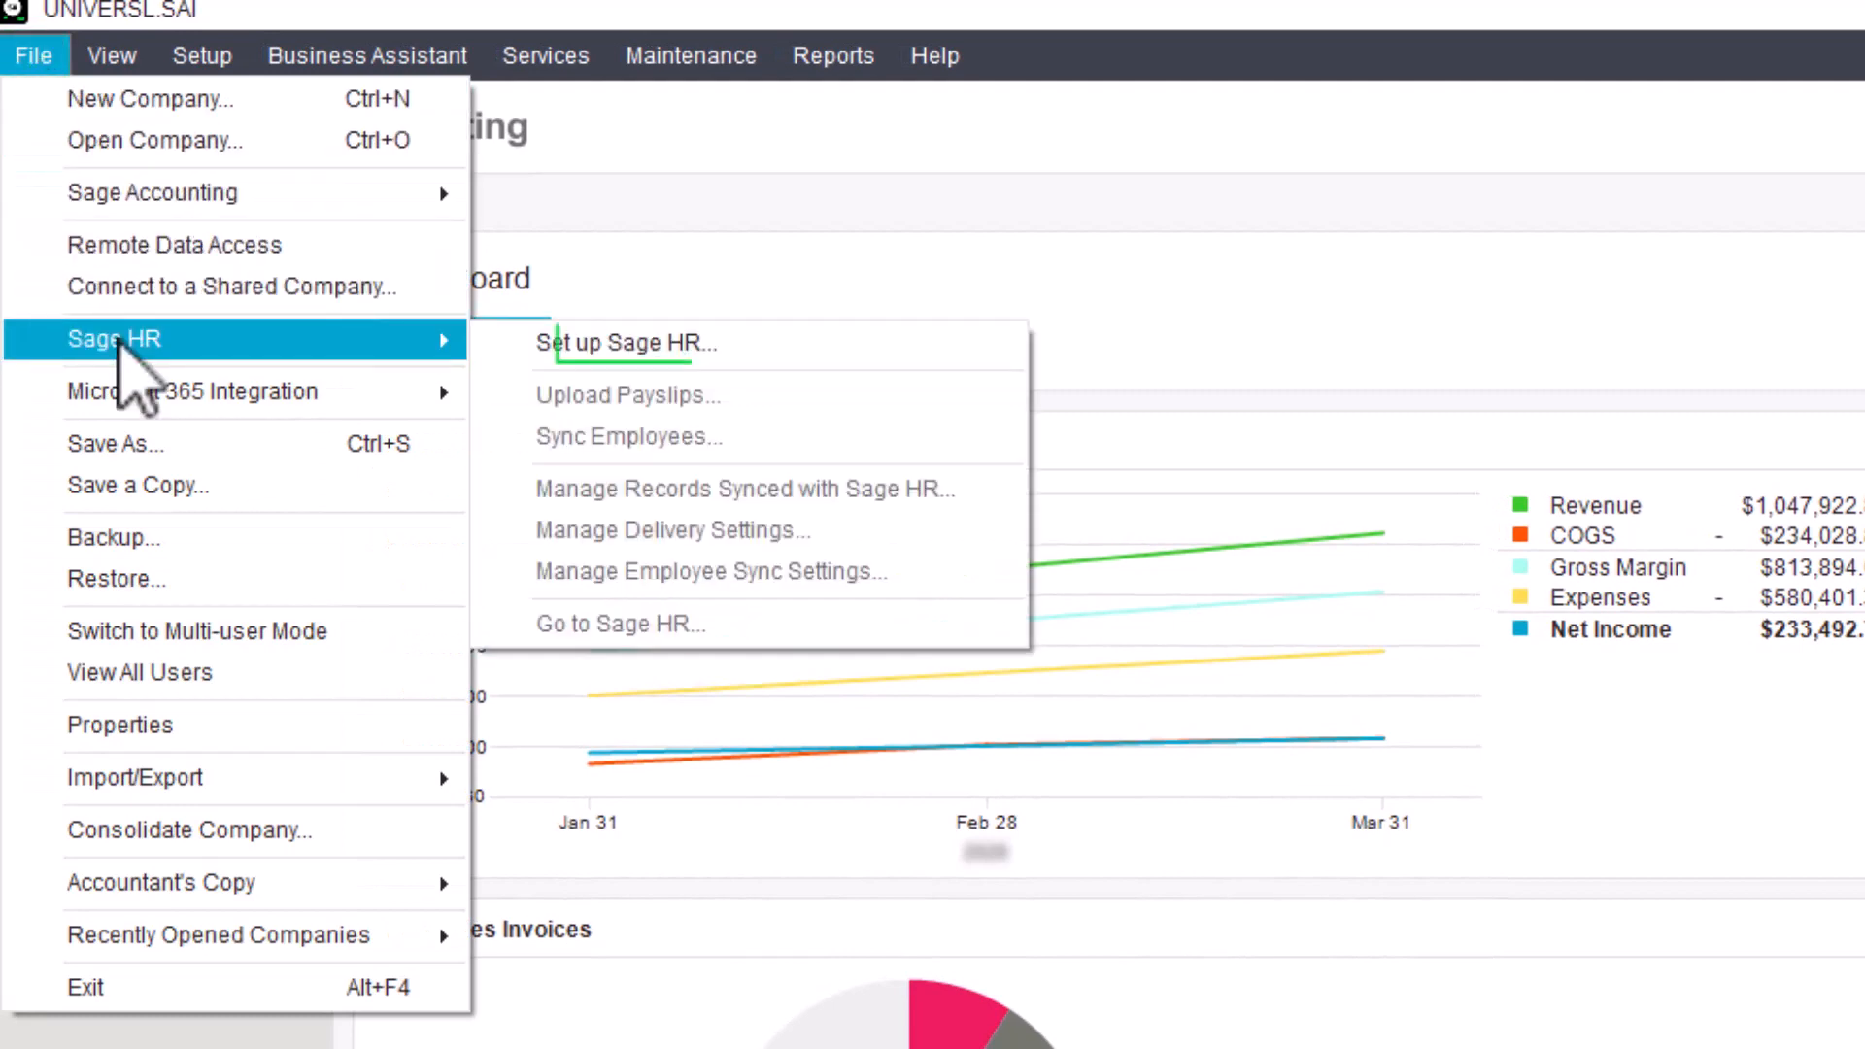
pyautogui.moveTo(627, 343)
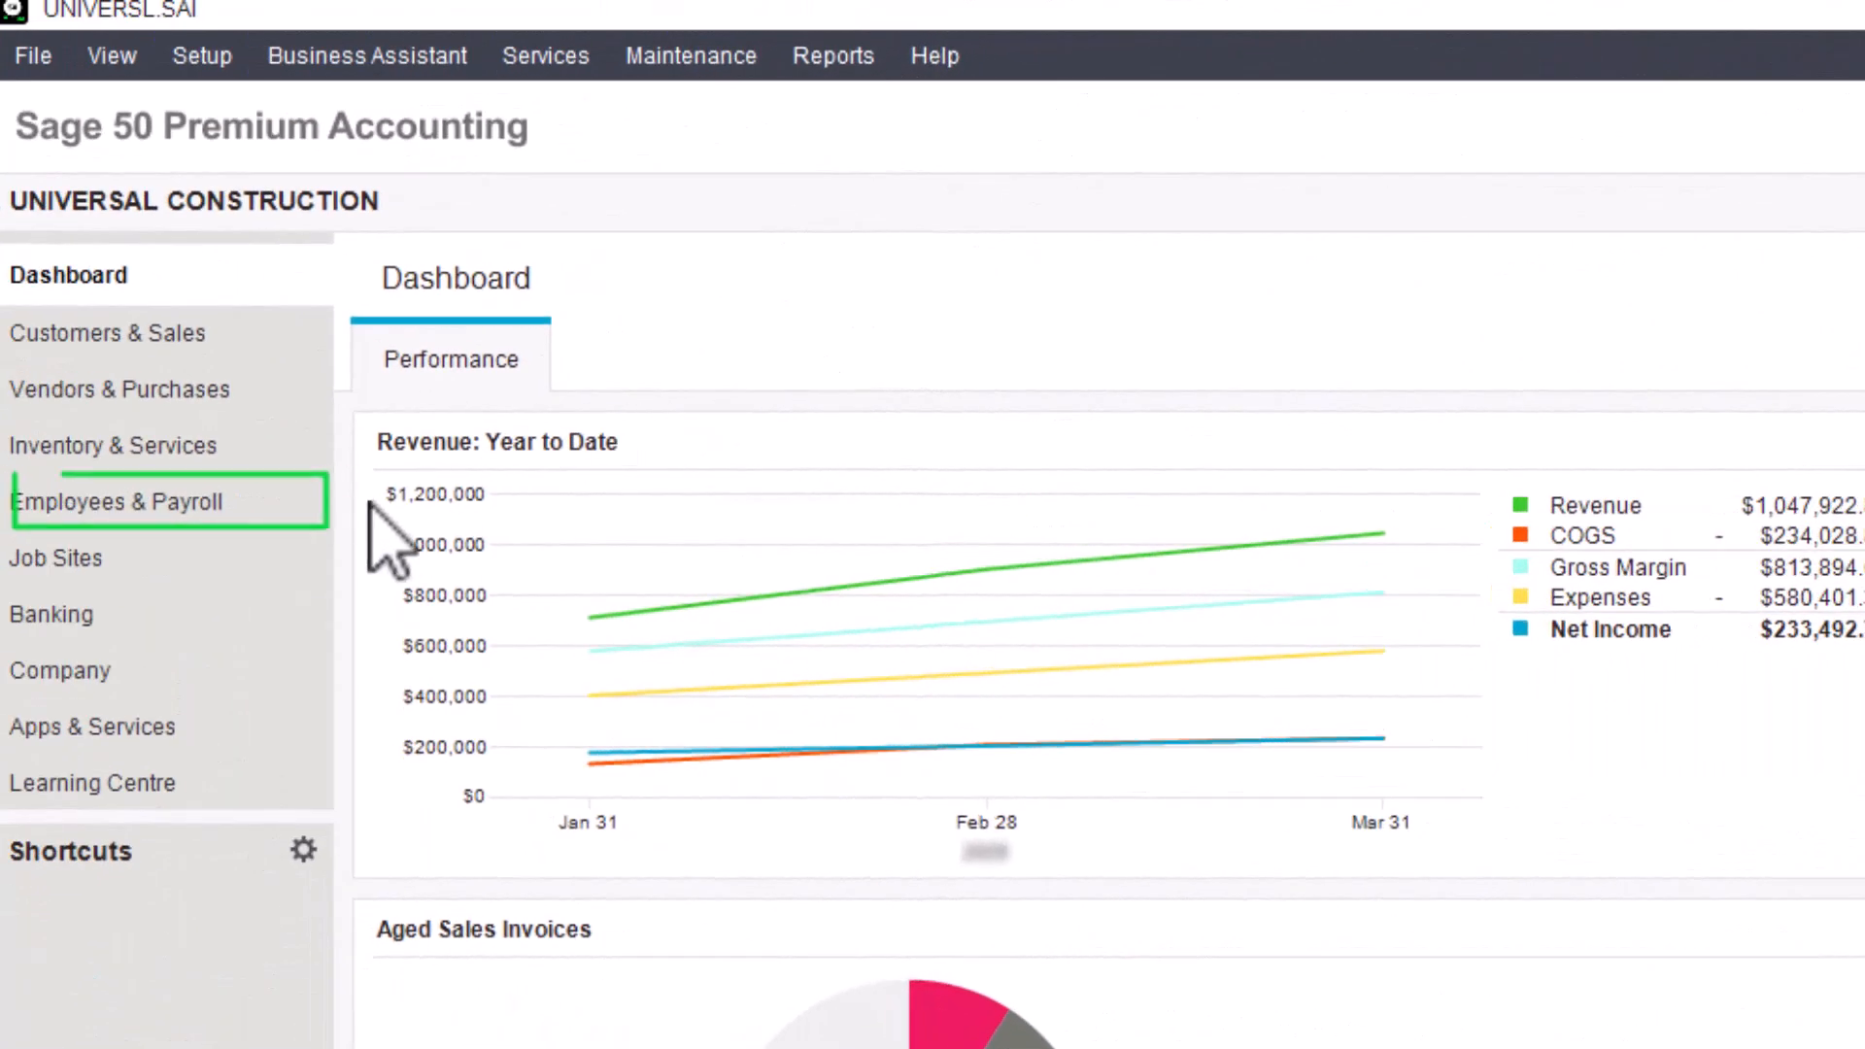
pyautogui.click(118, 499)
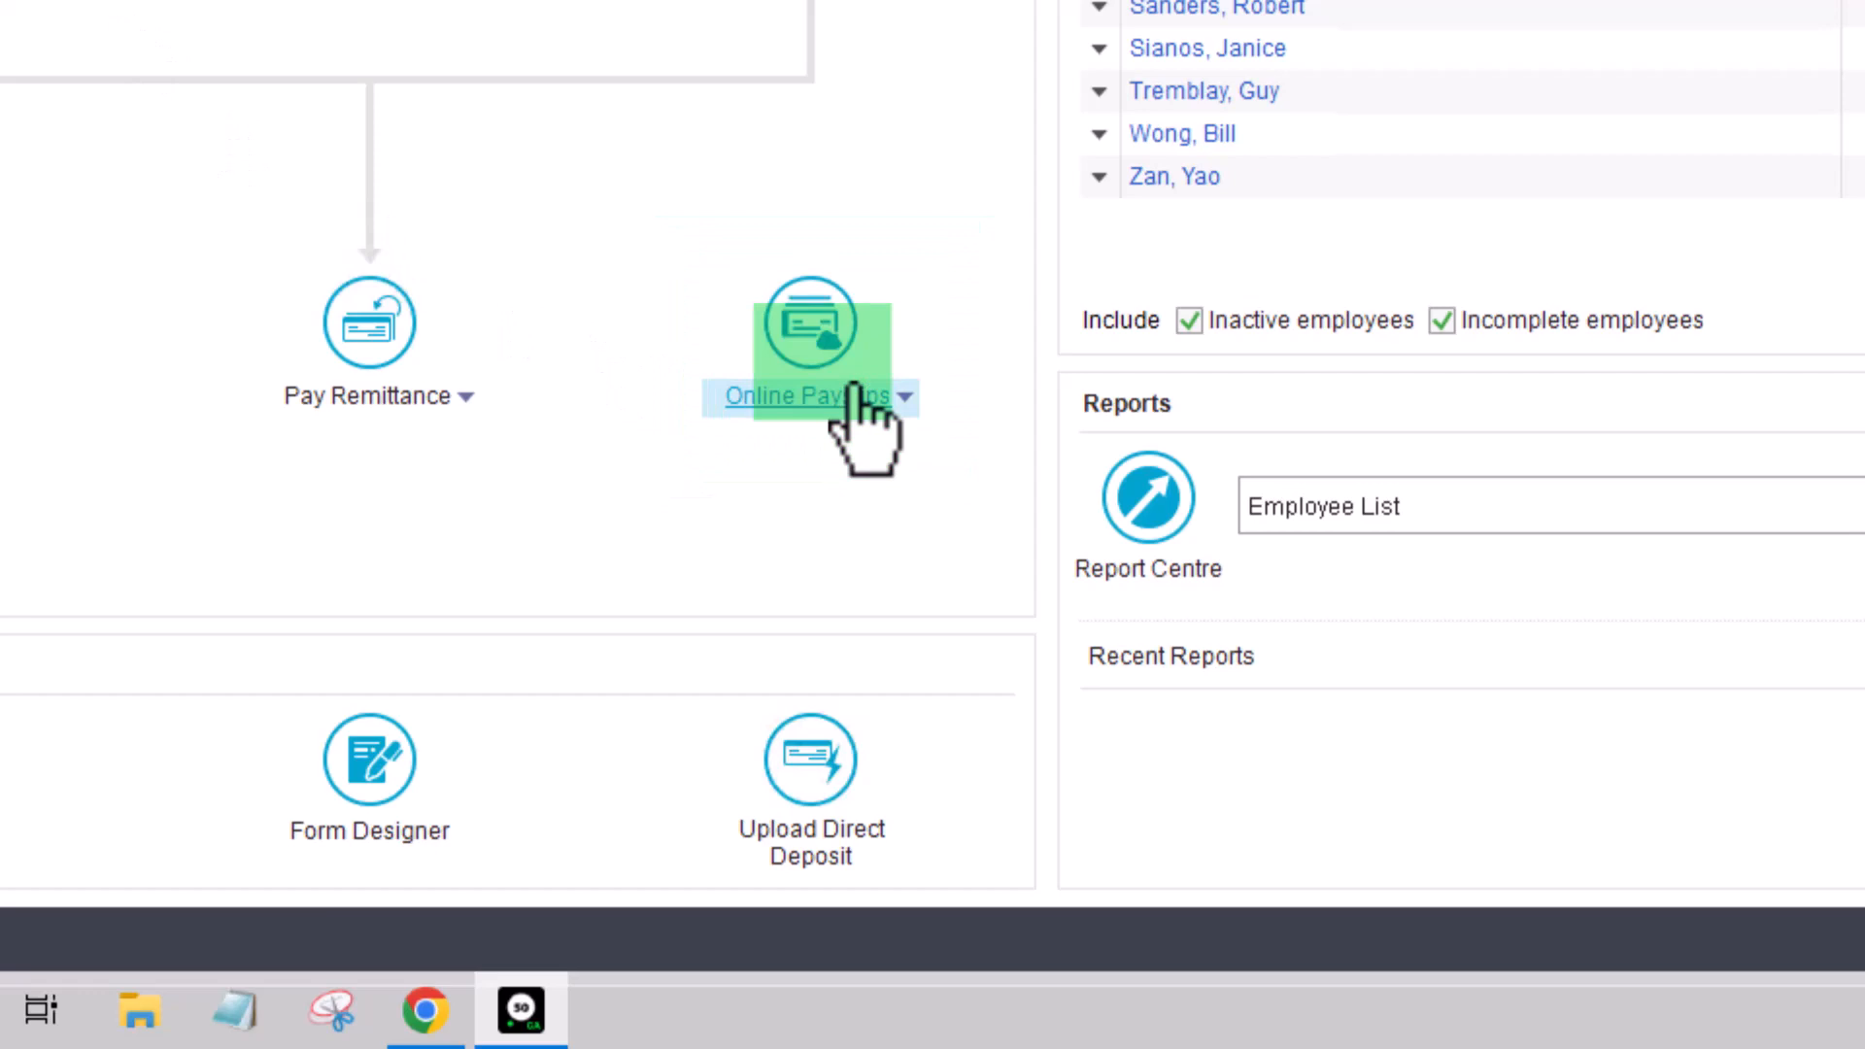
pyautogui.click(904, 396)
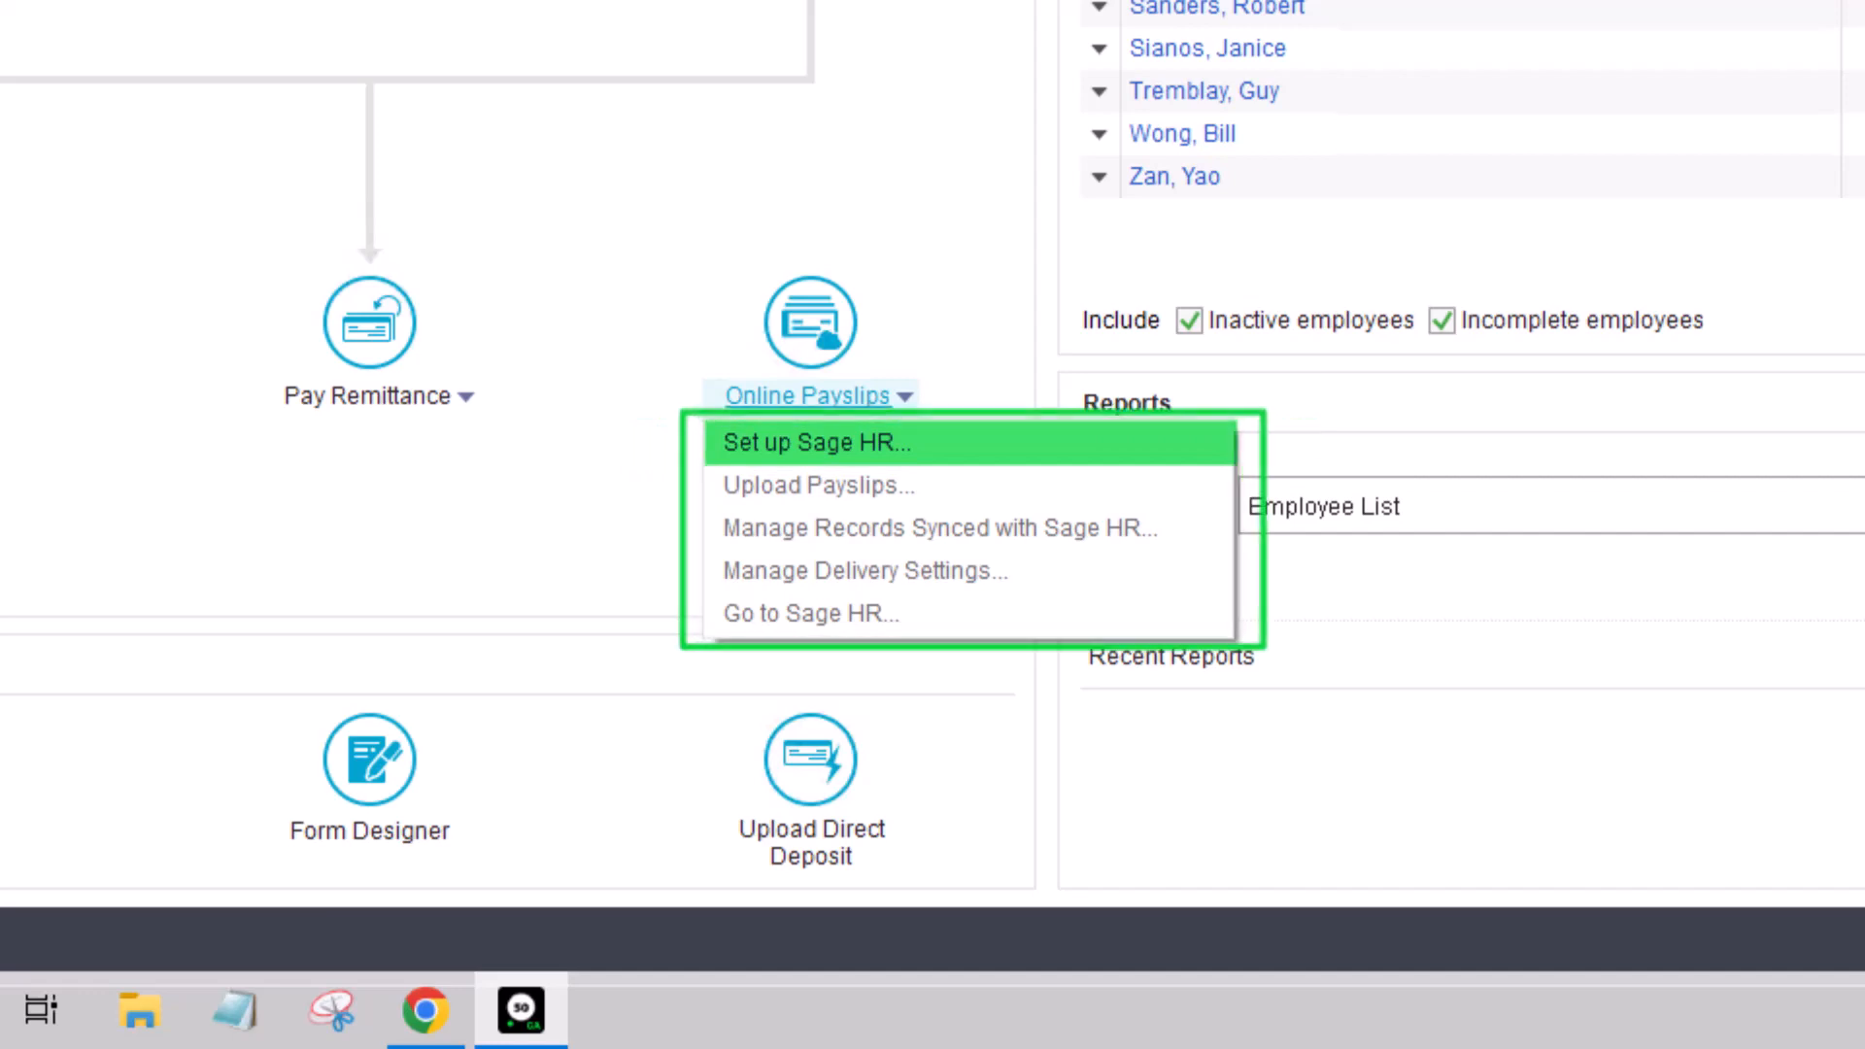
pyautogui.click(814, 442)
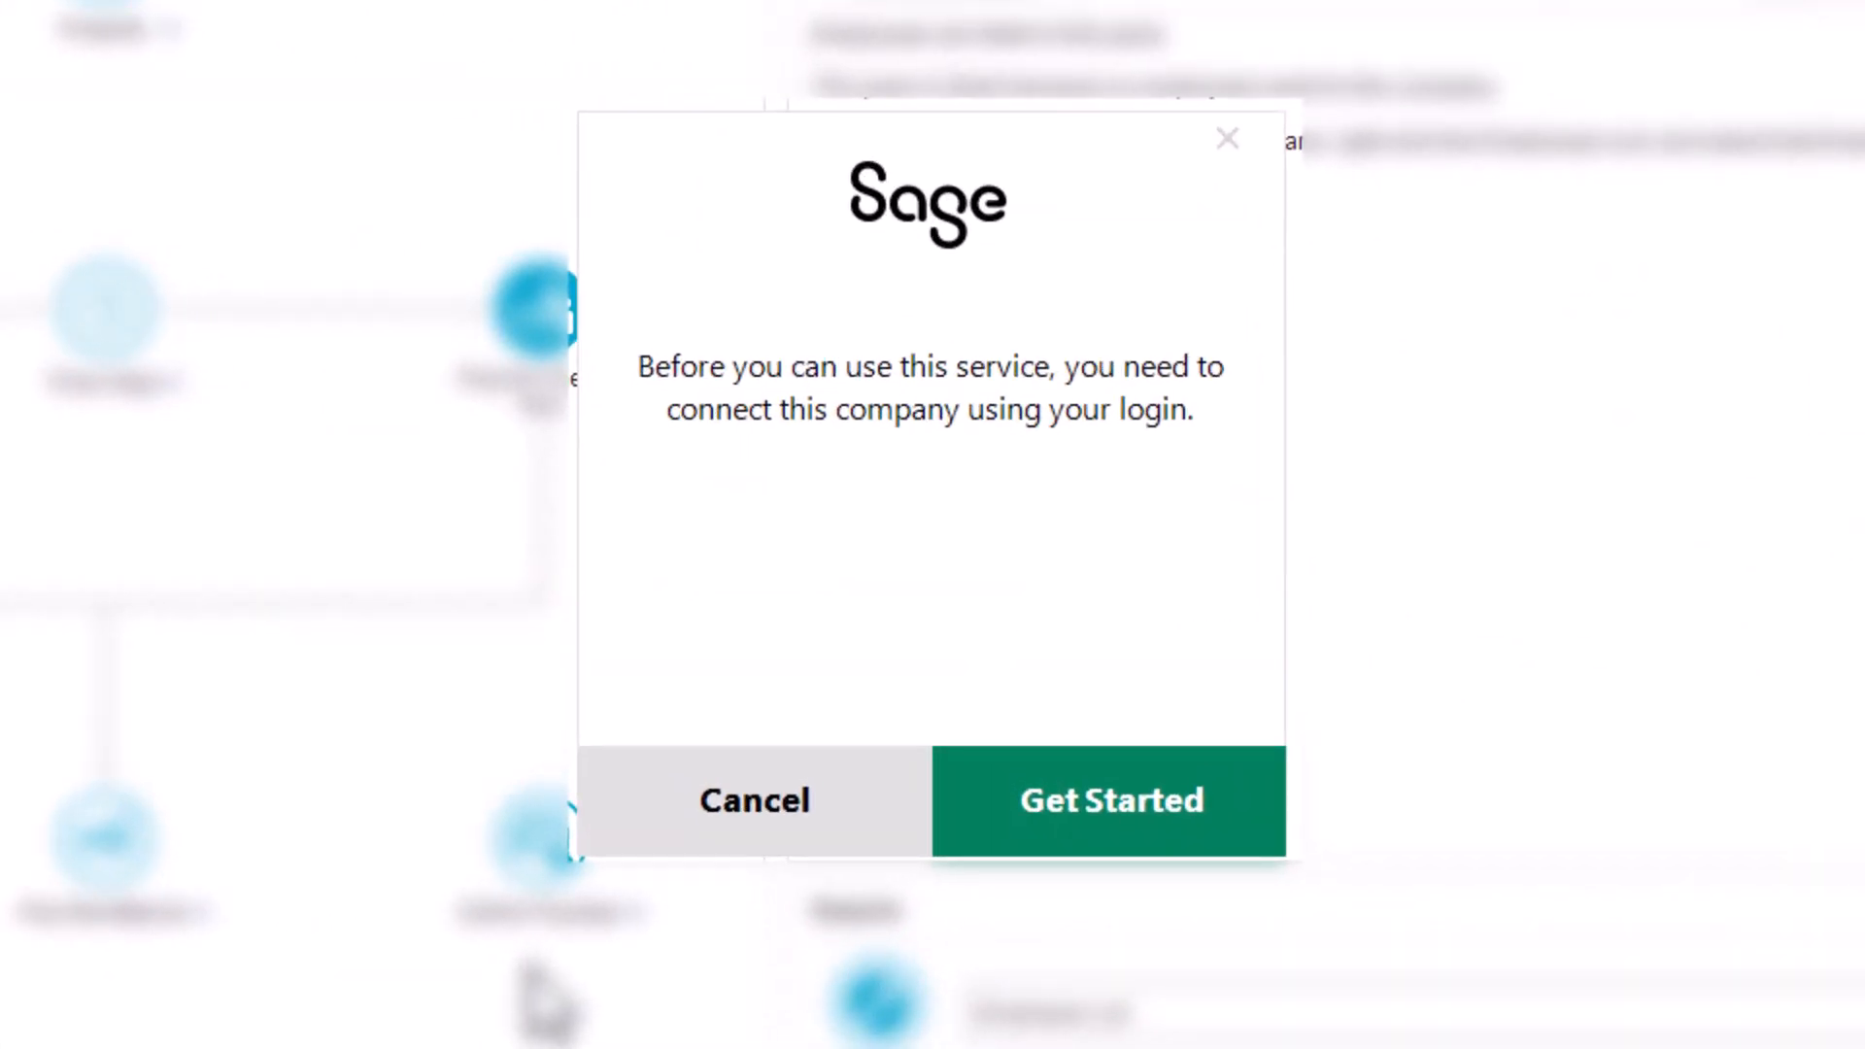
# Connect via login and create Universal Construction in Sage HR.
pyautogui.click(1108, 801)
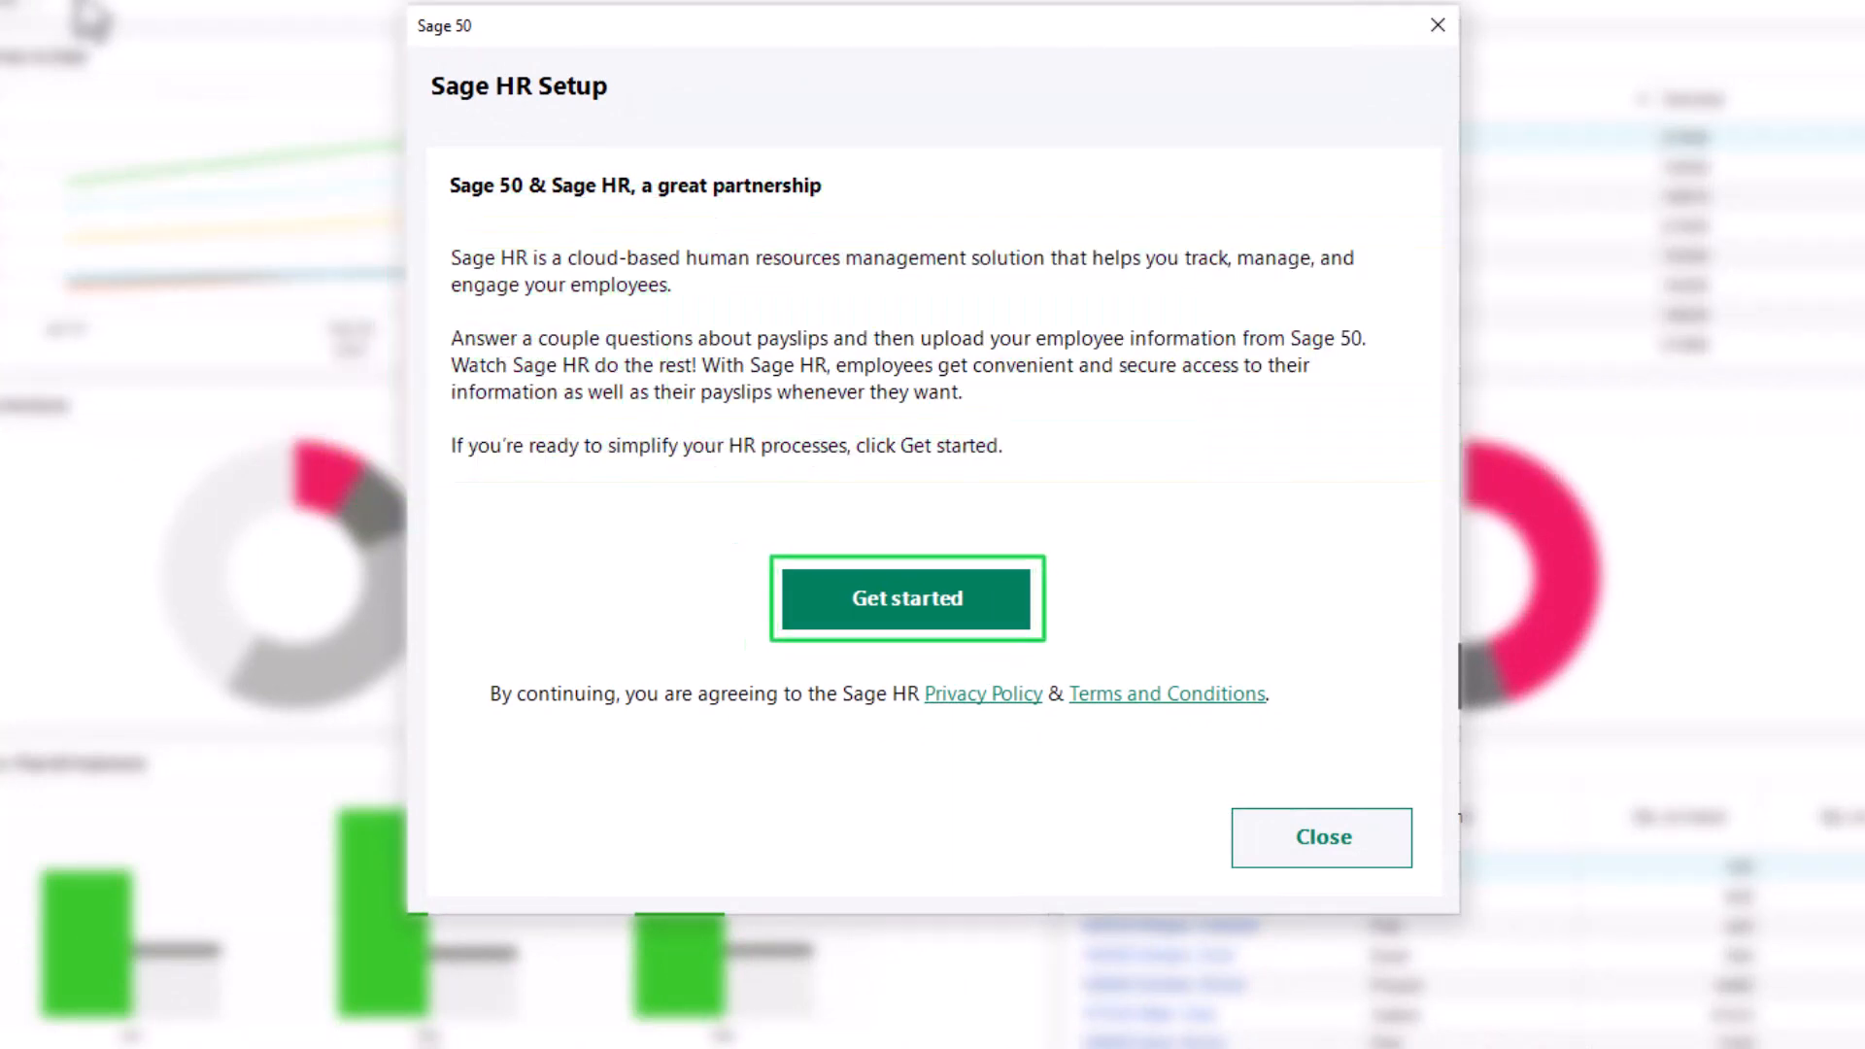
pyautogui.moveTo(826, 610)
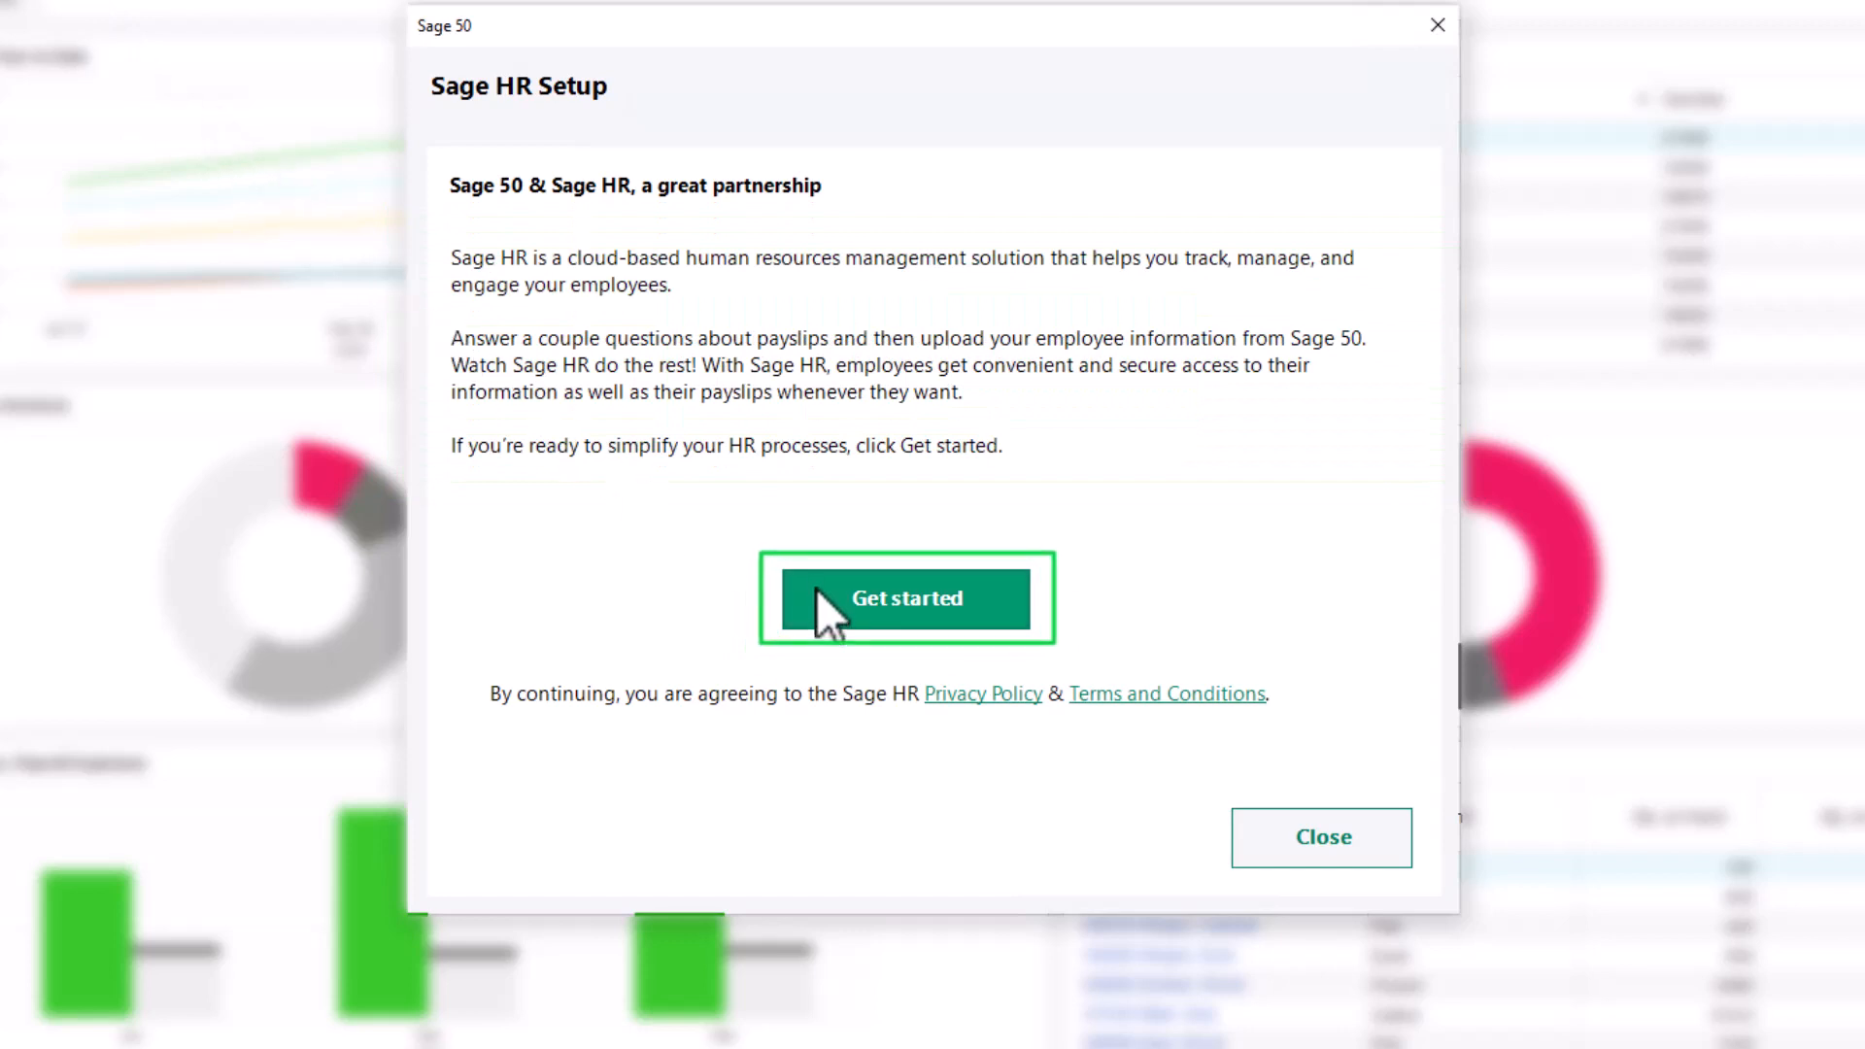
pyautogui.click(905, 598)
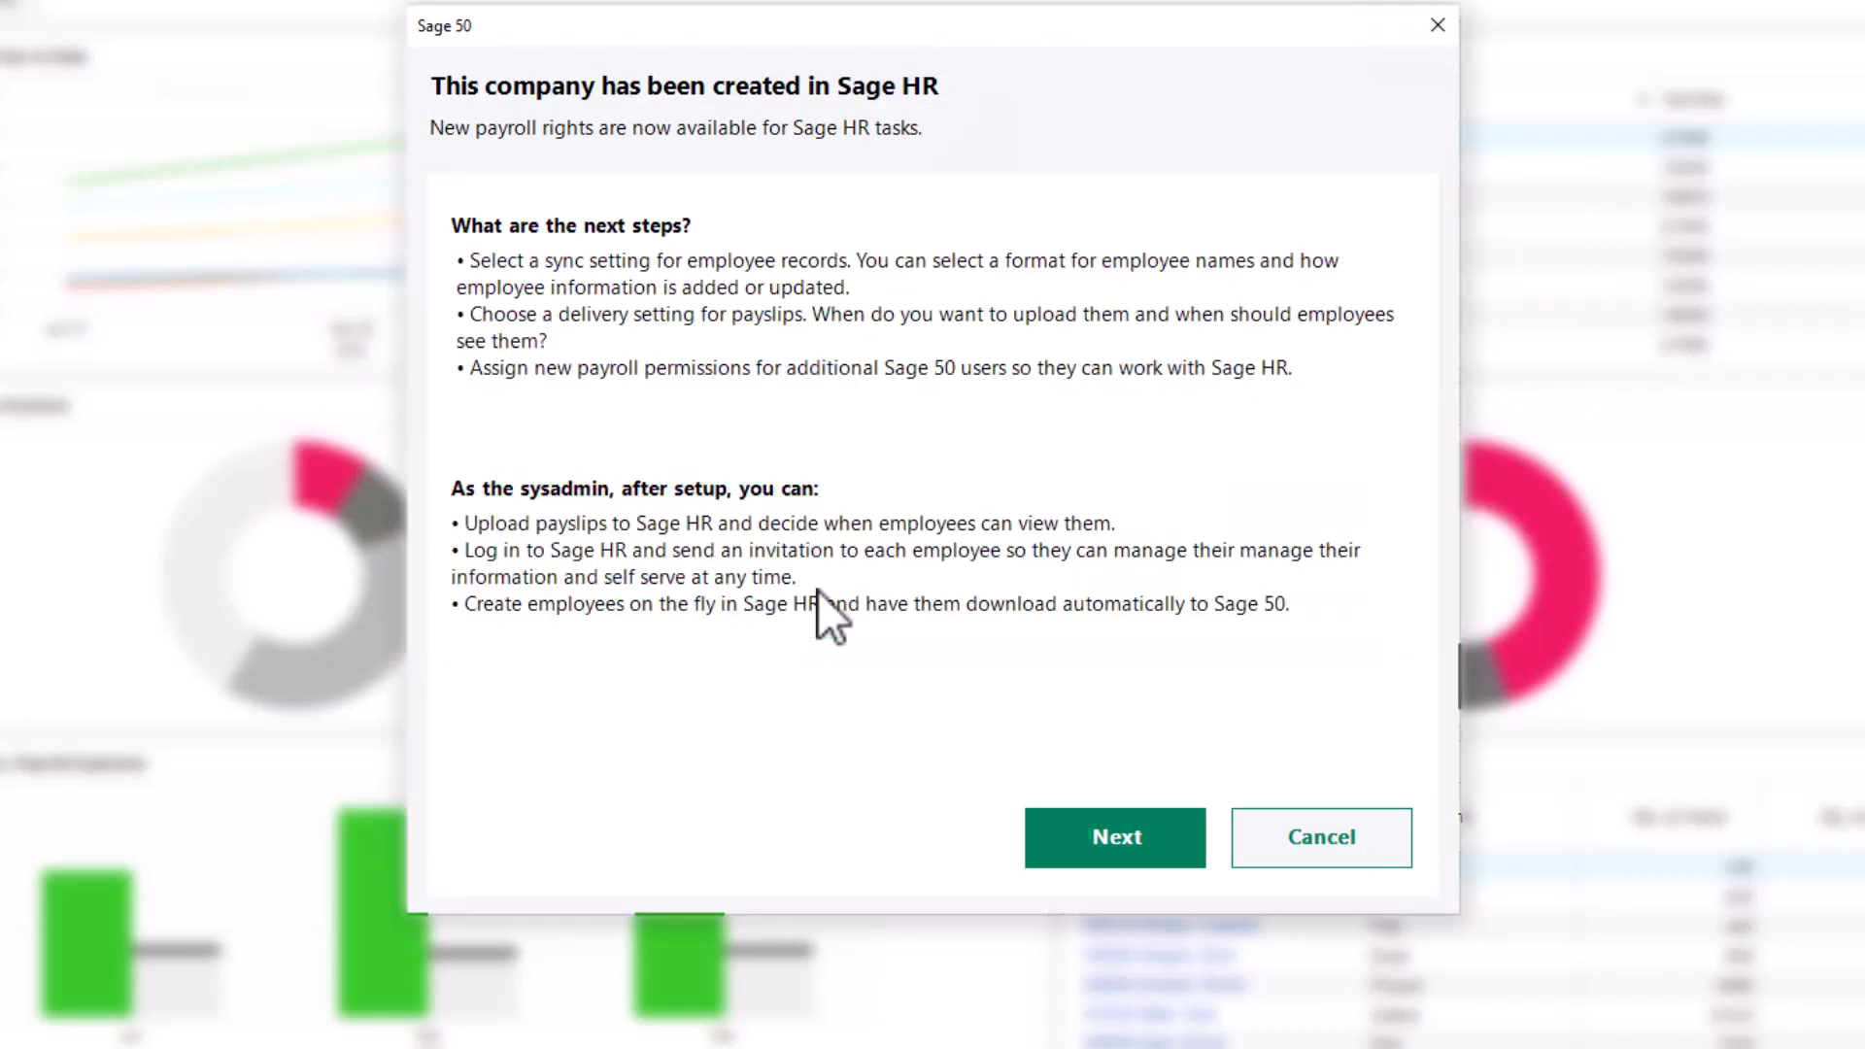
pyautogui.moveTo(1114, 837)
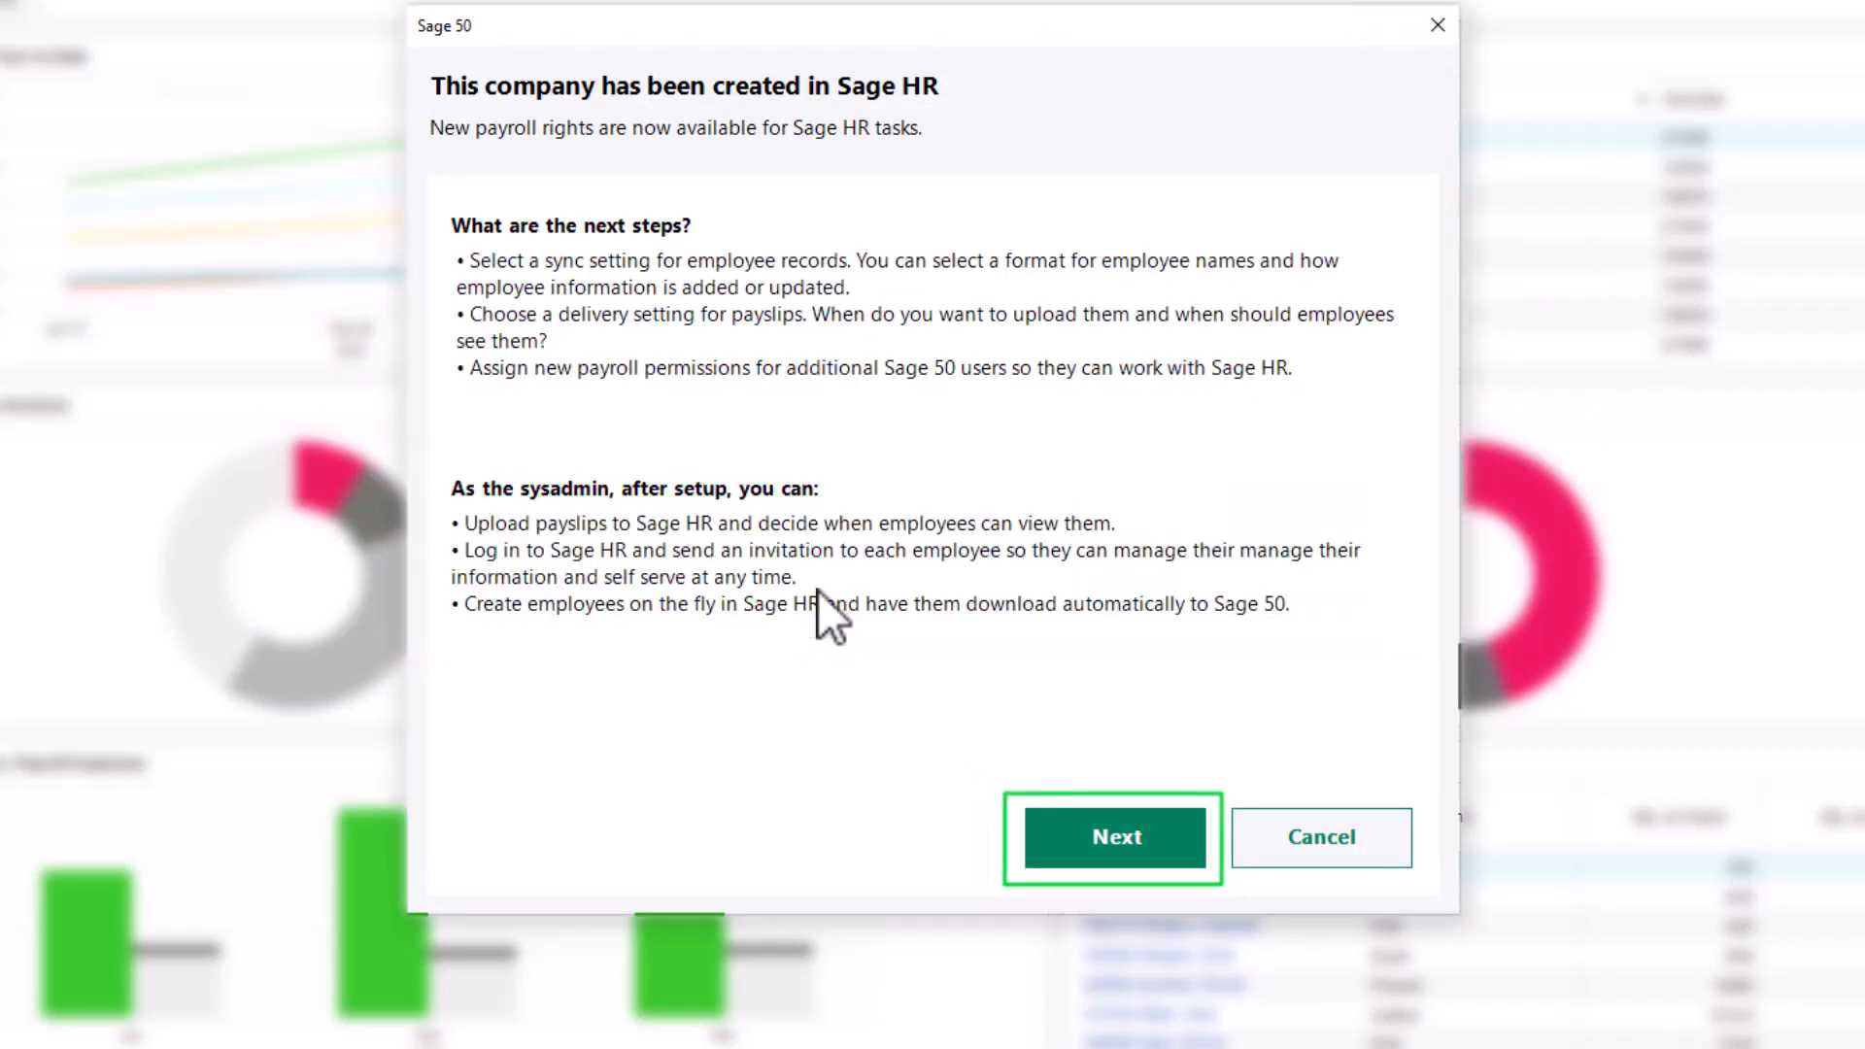
# Keep first-name-last-name format and automatic Sage 50 employee record updates from Sage HR.
pyautogui.click(1114, 836)
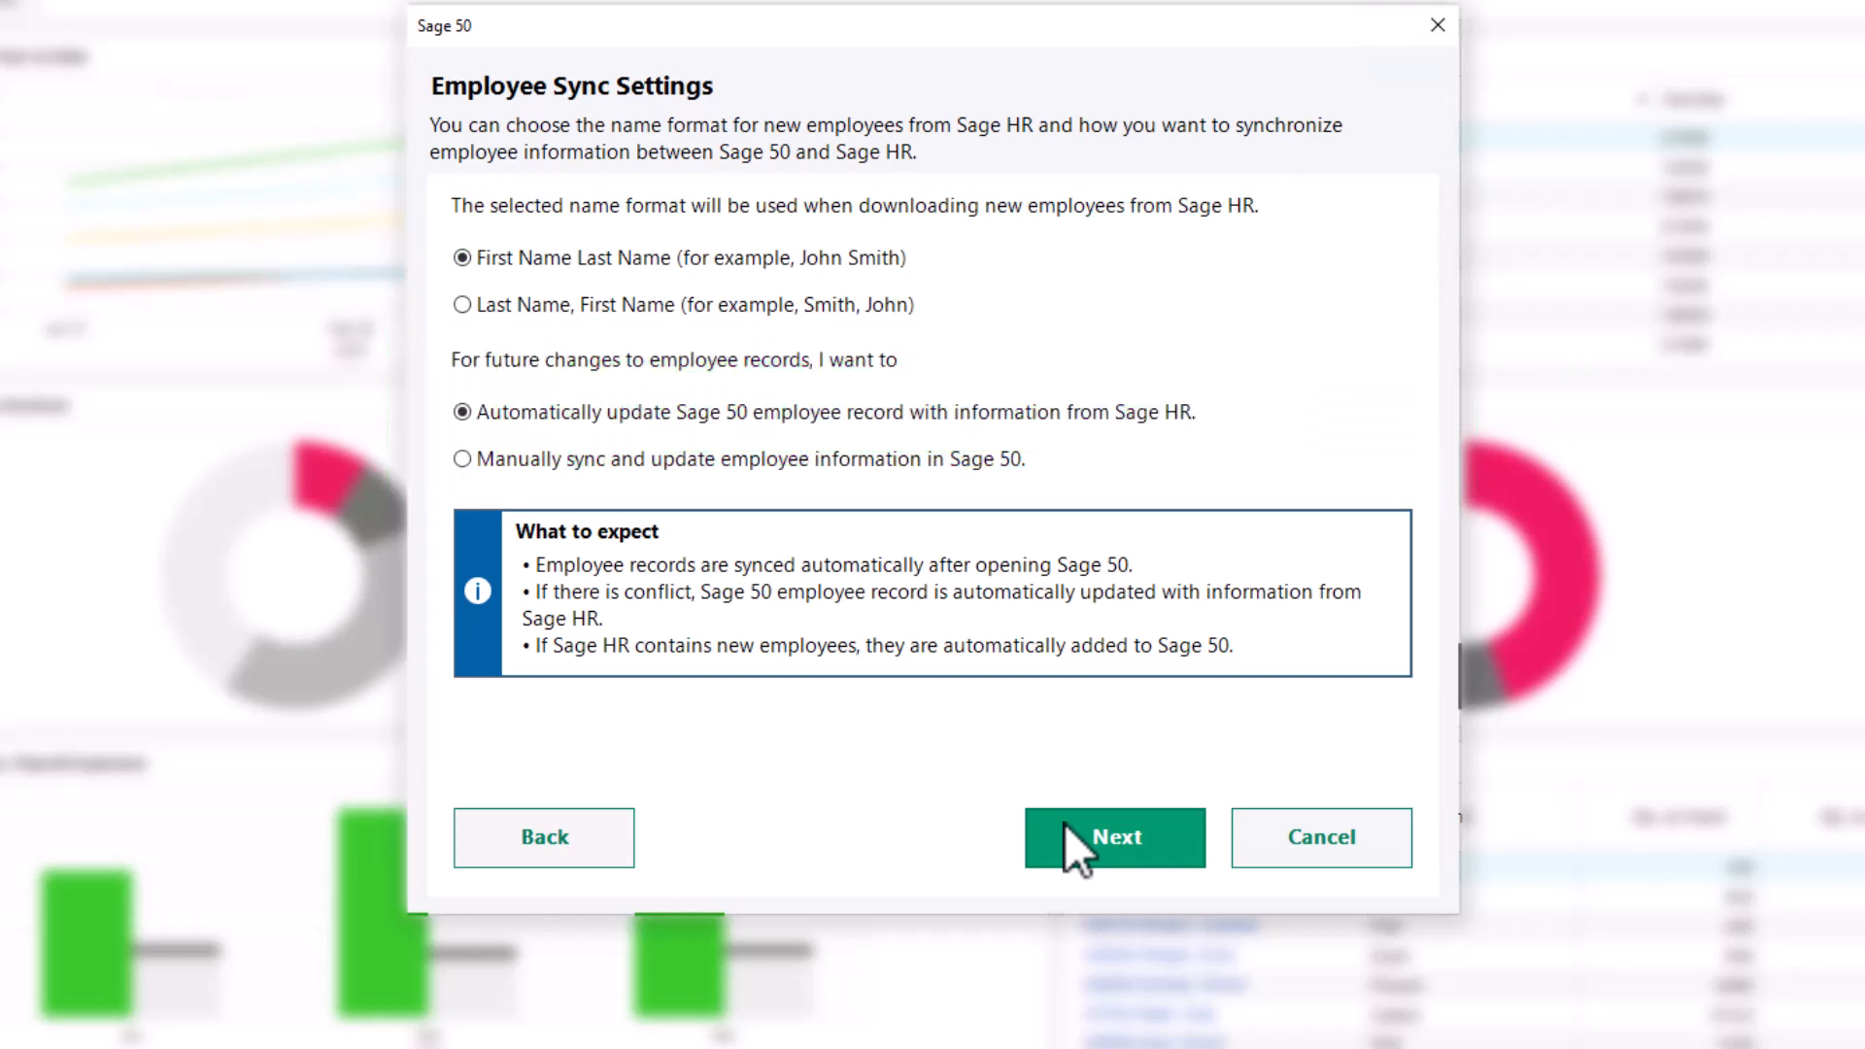
pyautogui.click(462, 411)
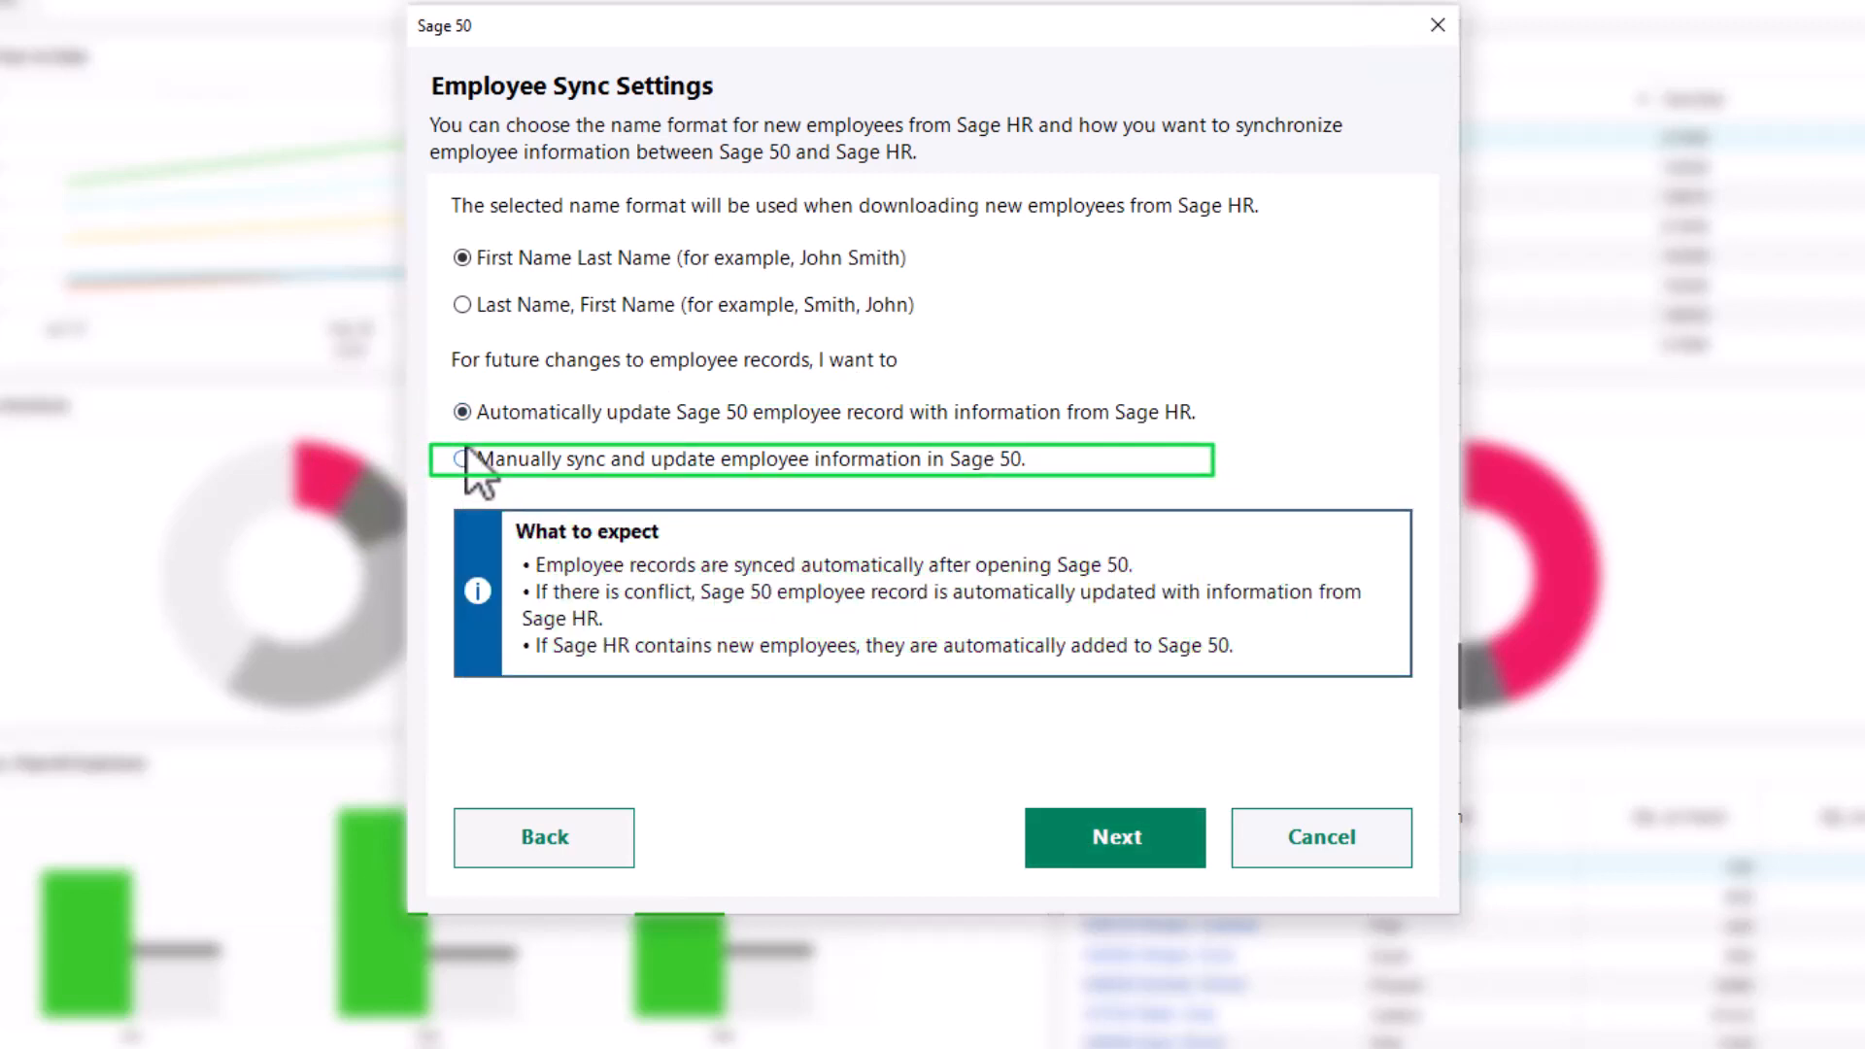
pyautogui.click(462, 460)
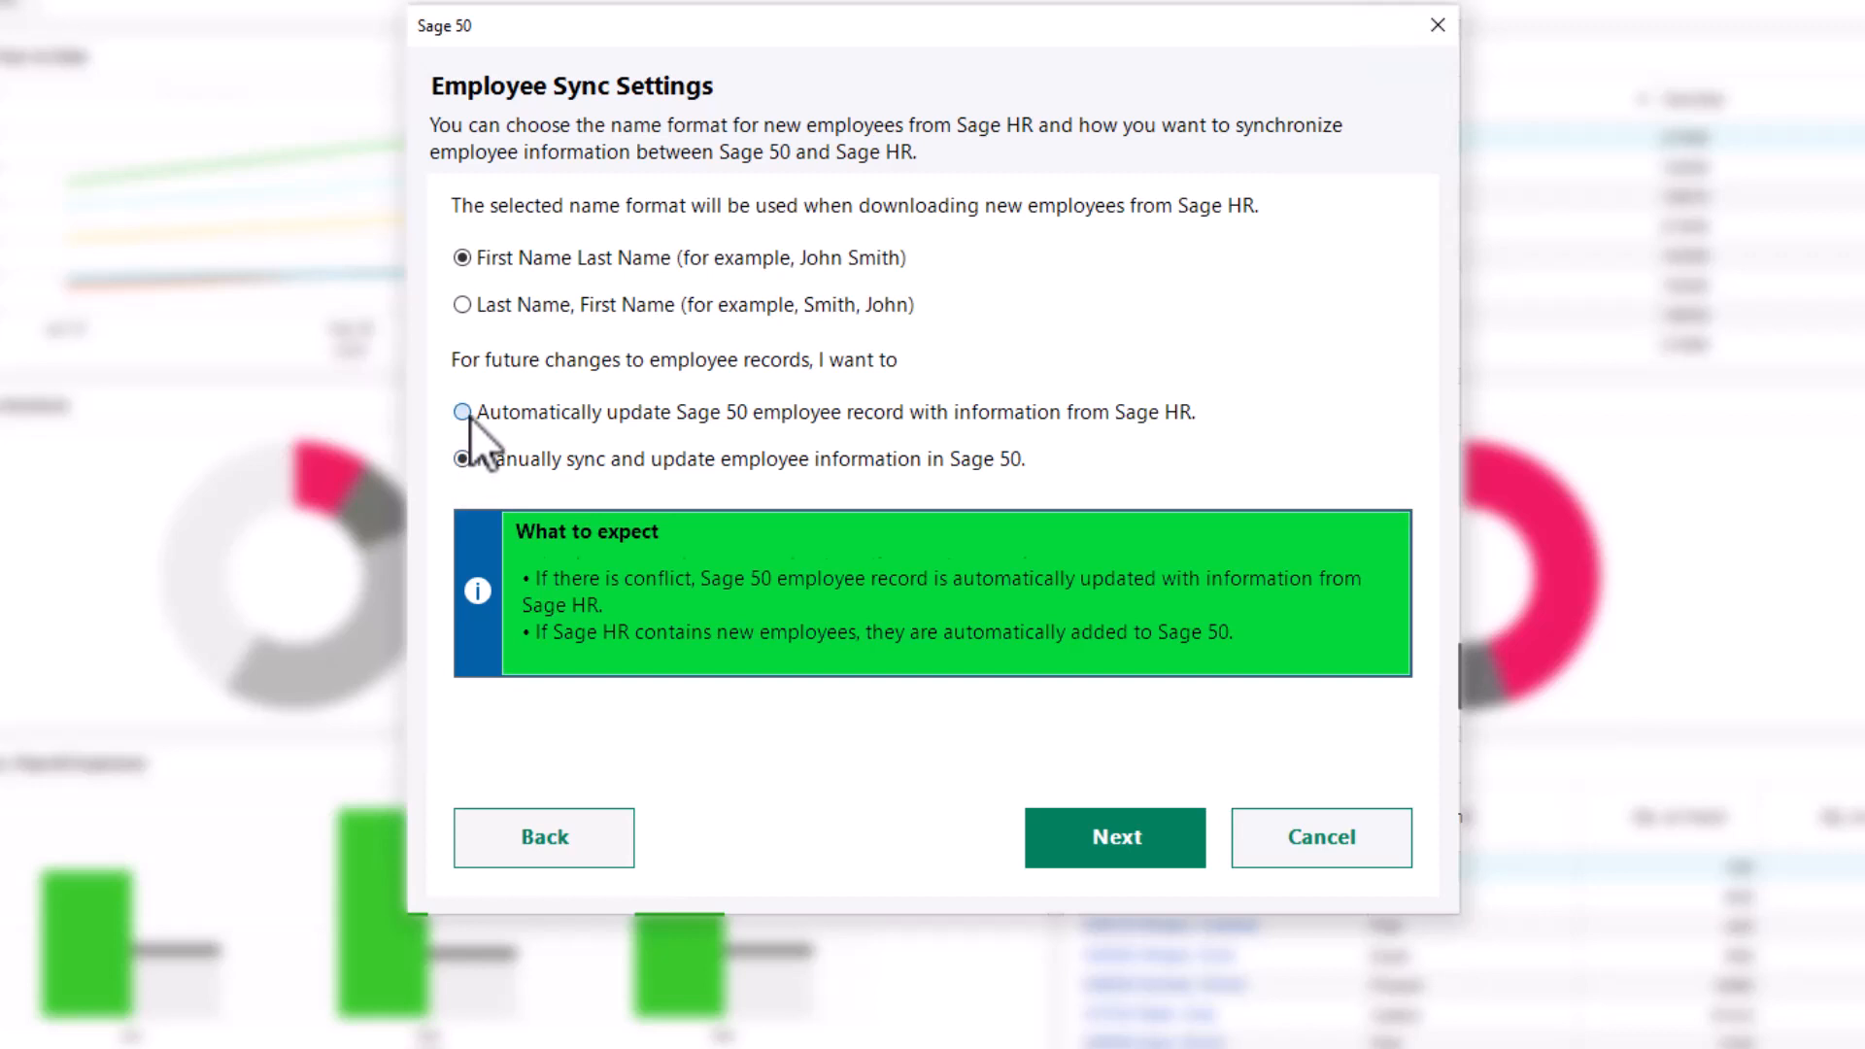
pyautogui.click(463, 411)
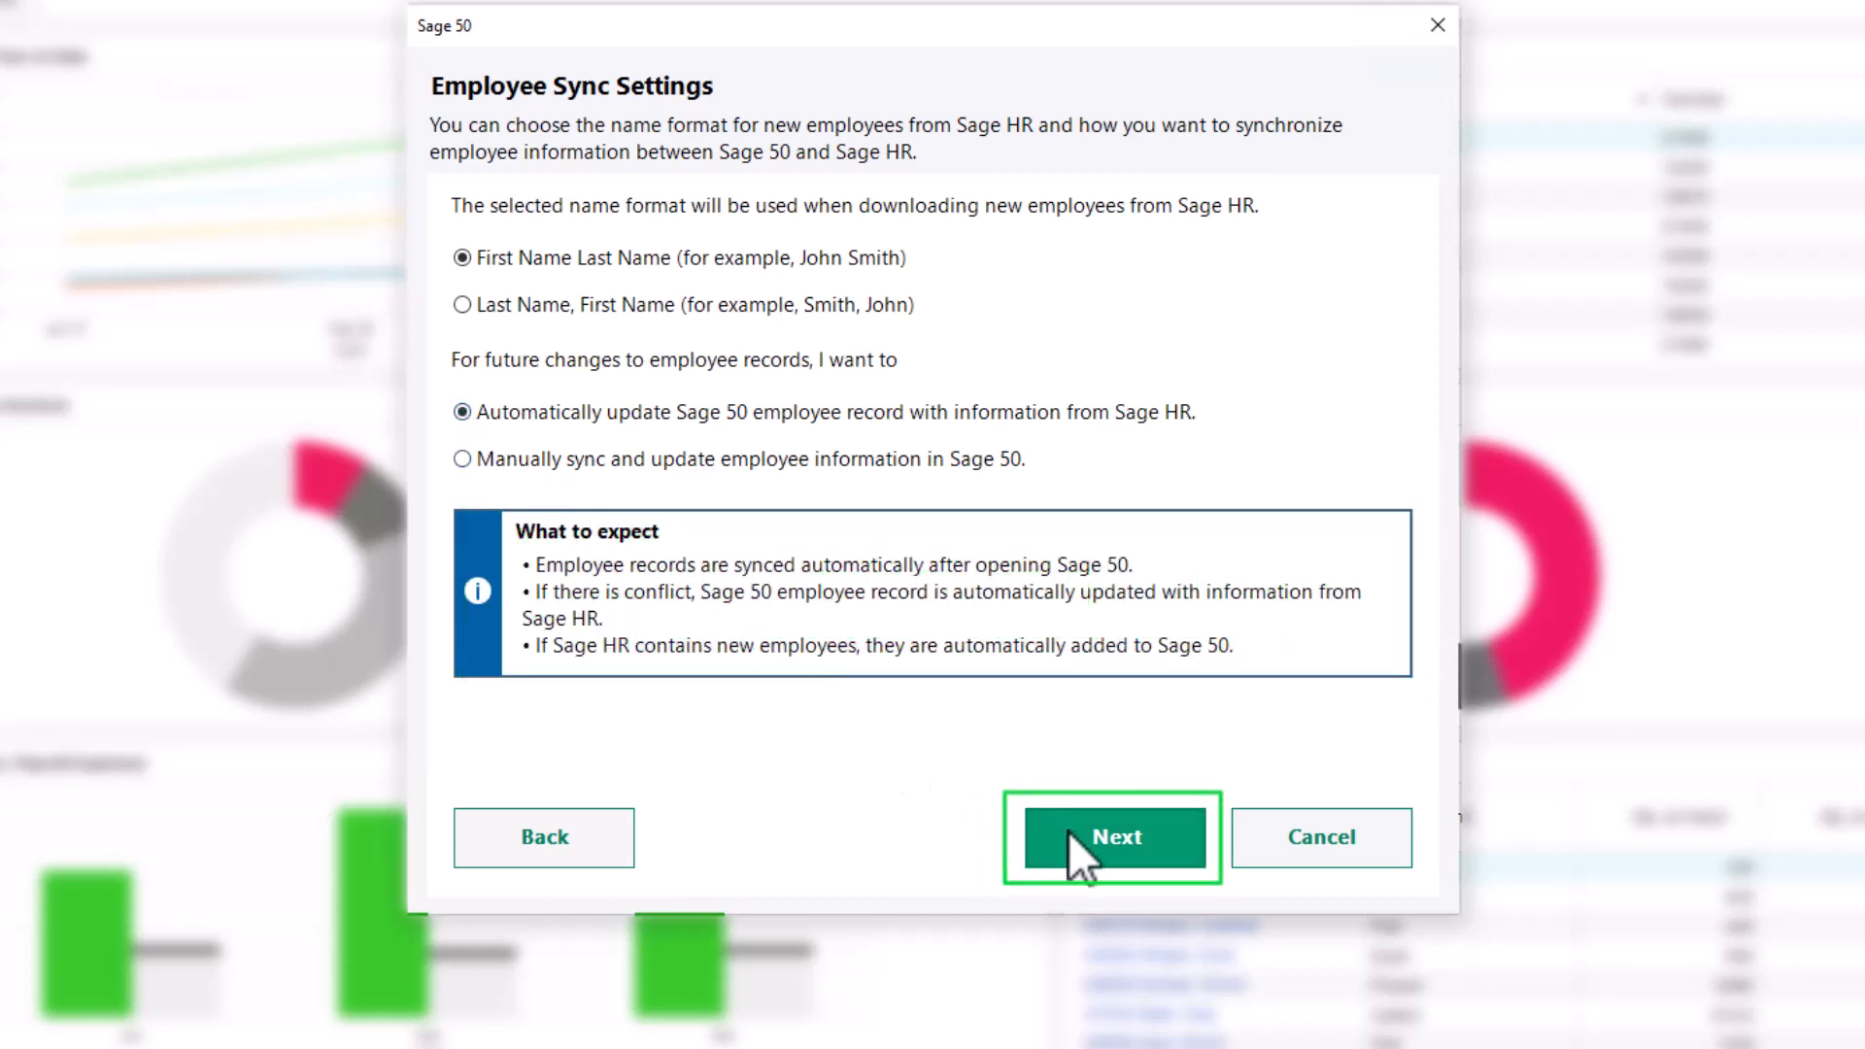
# Compare automatic upload and paycheque-date availability options for payslip delivery.
pyautogui.click(1112, 836)
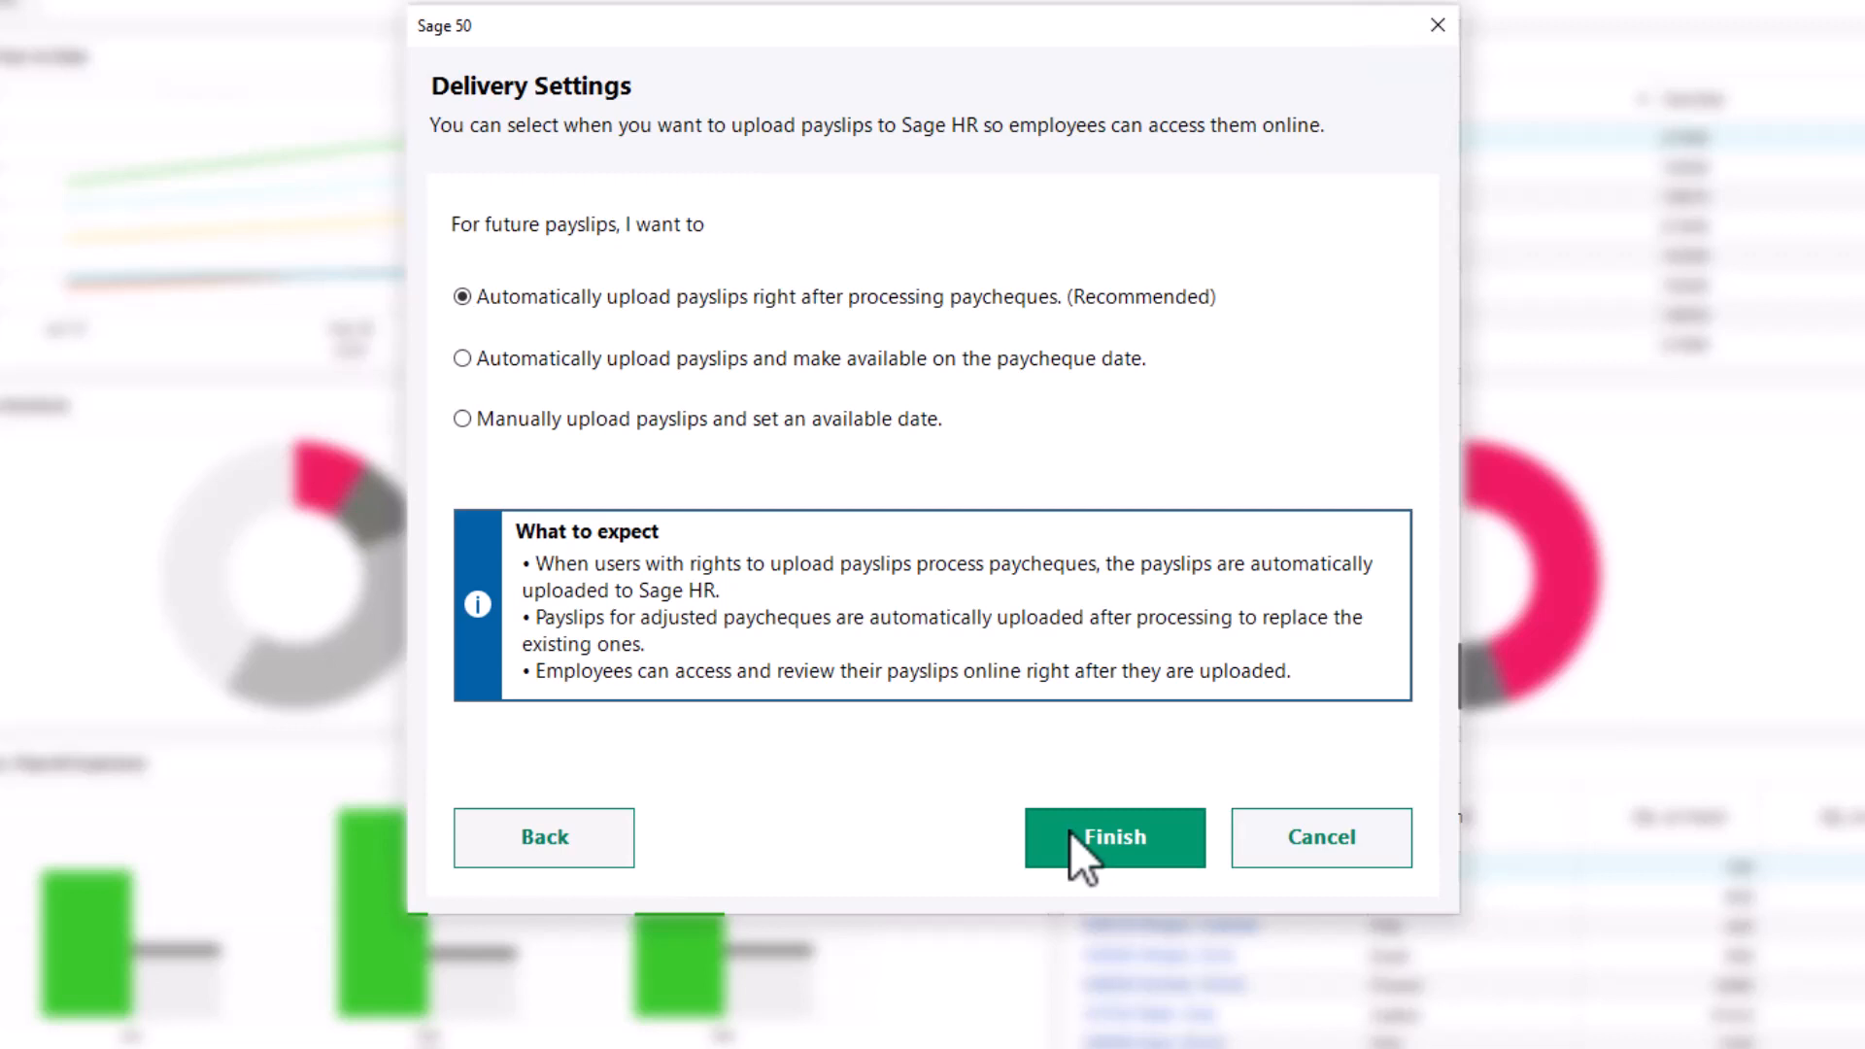
pyautogui.click(461, 296)
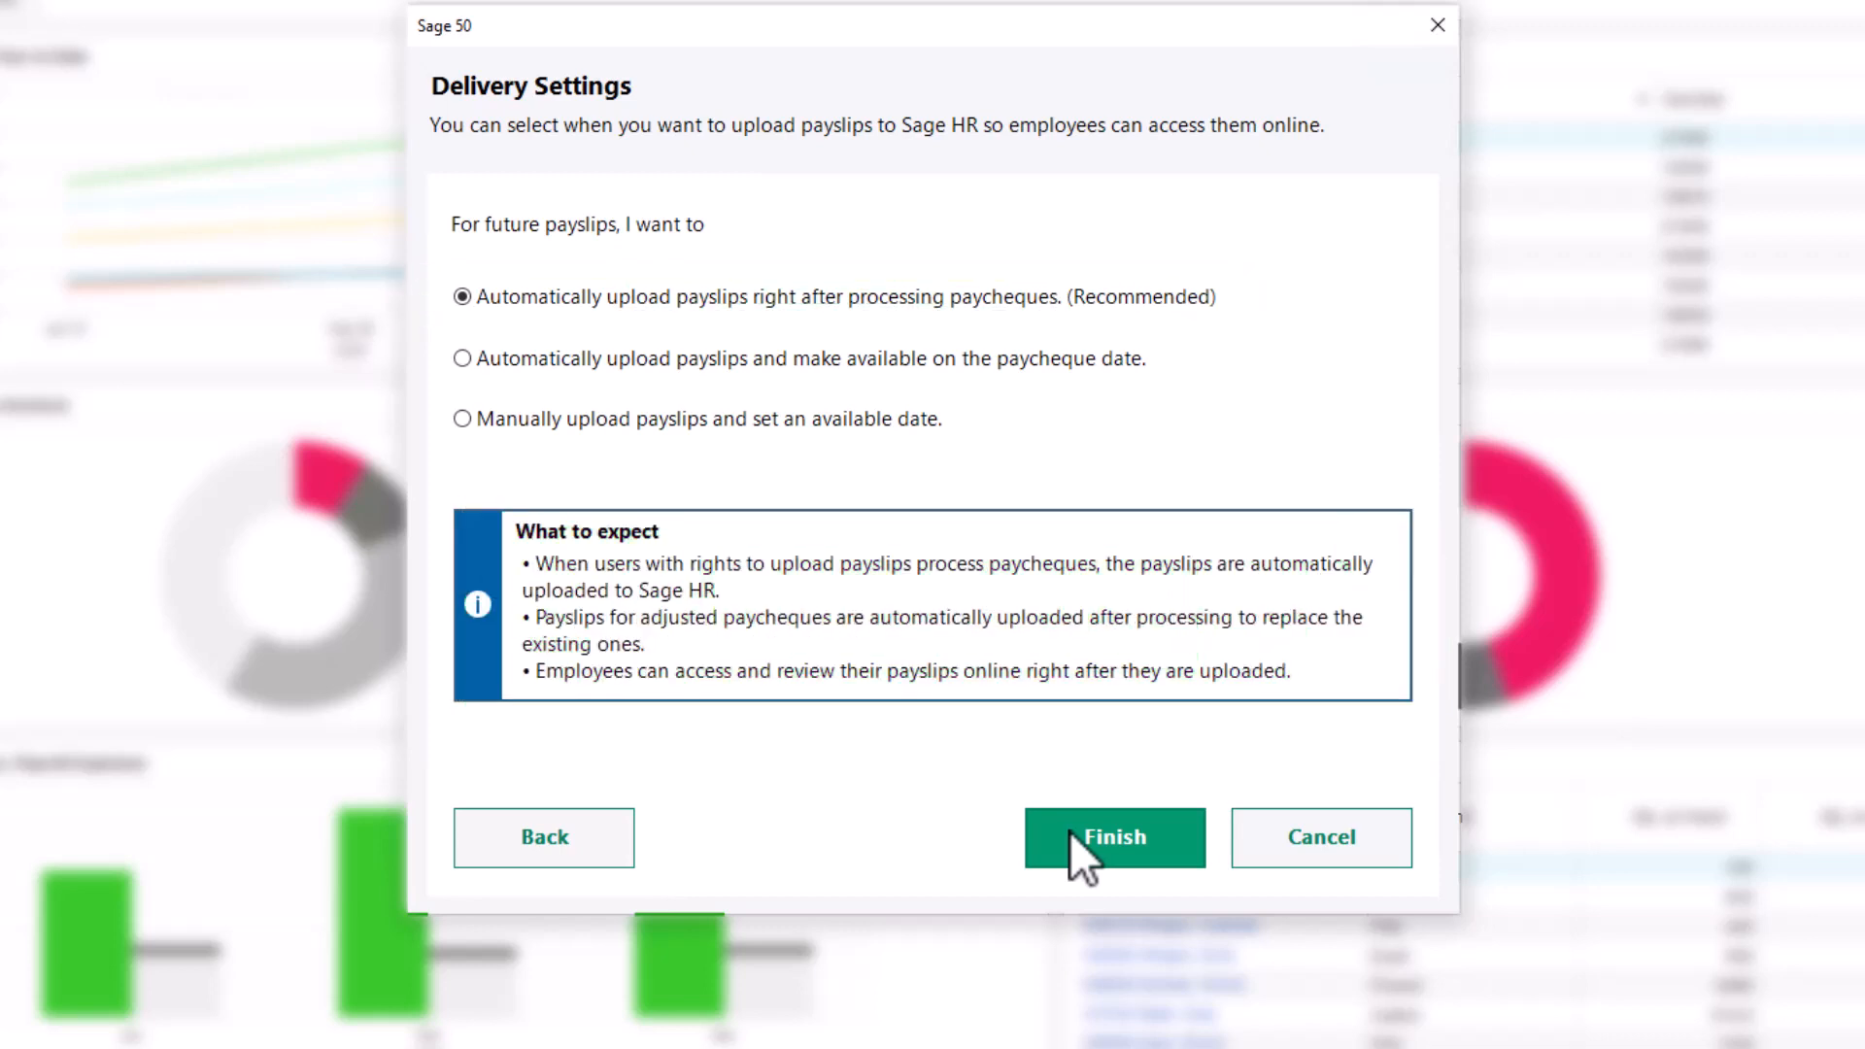
pyautogui.moveTo(678, 500)
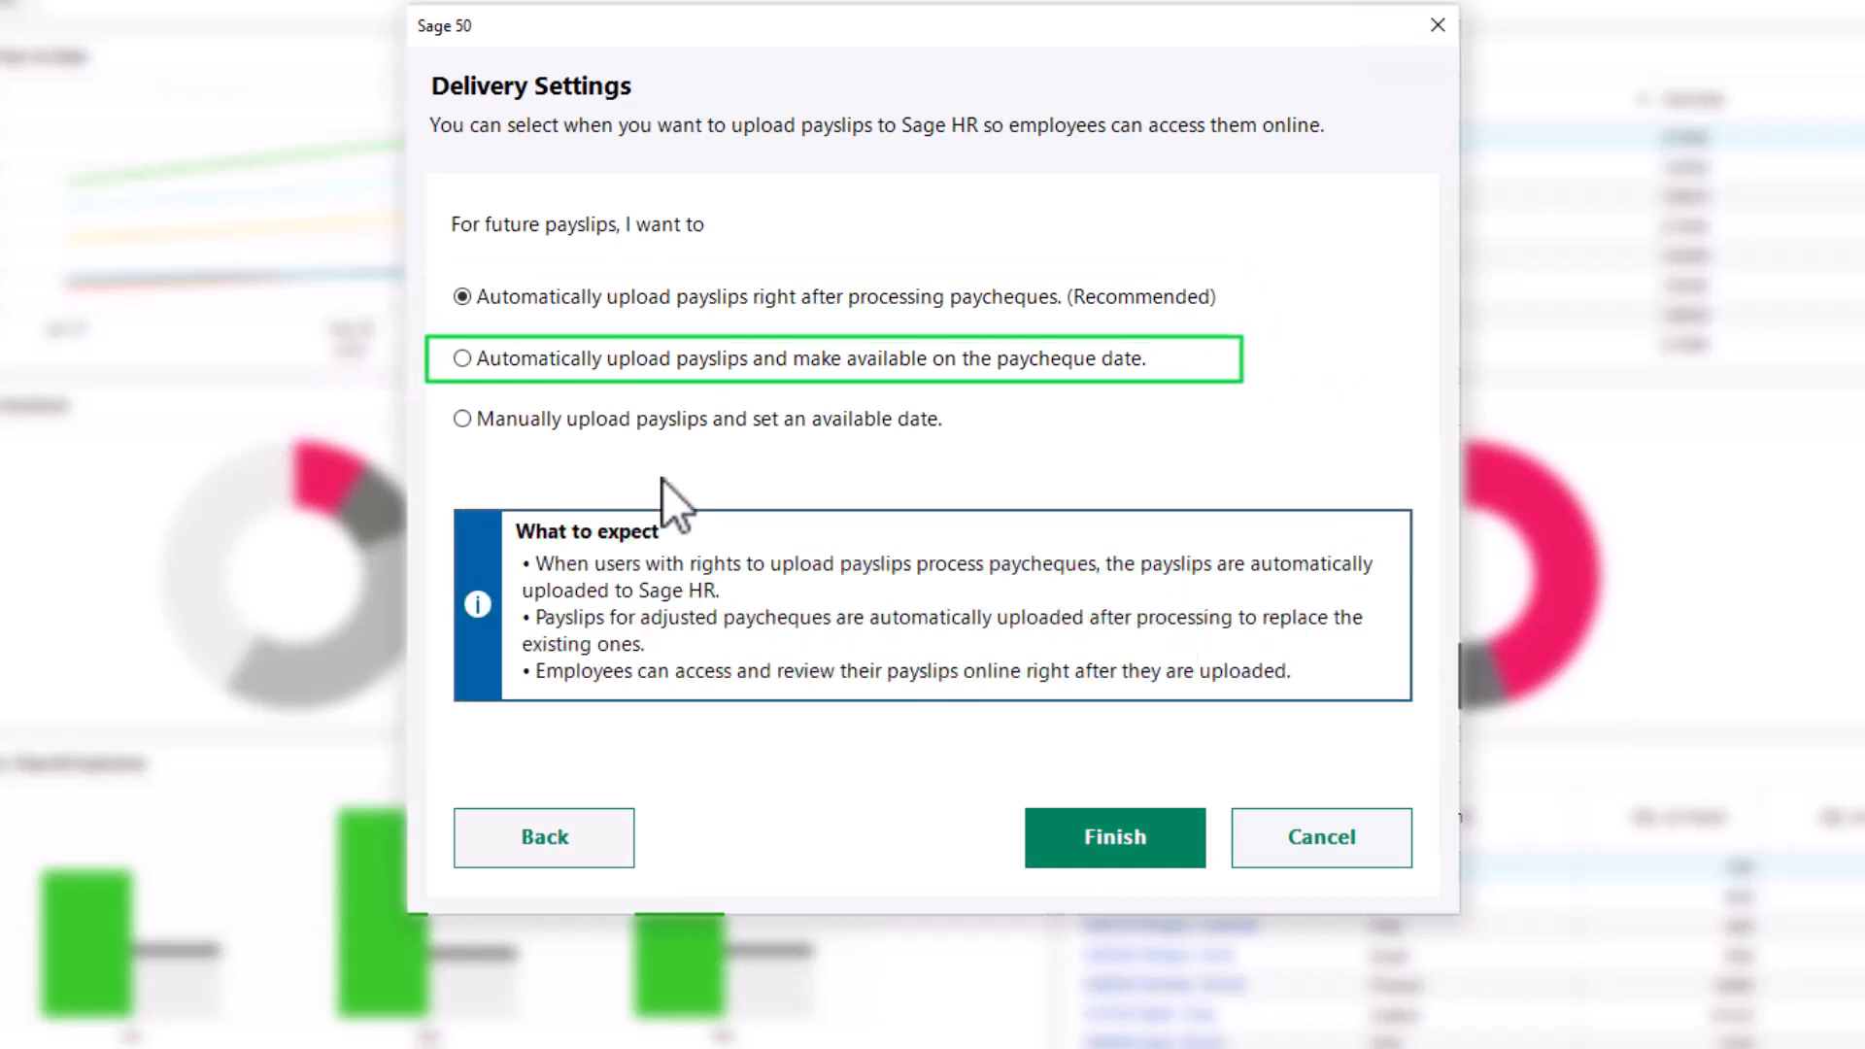
pyautogui.click(461, 359)
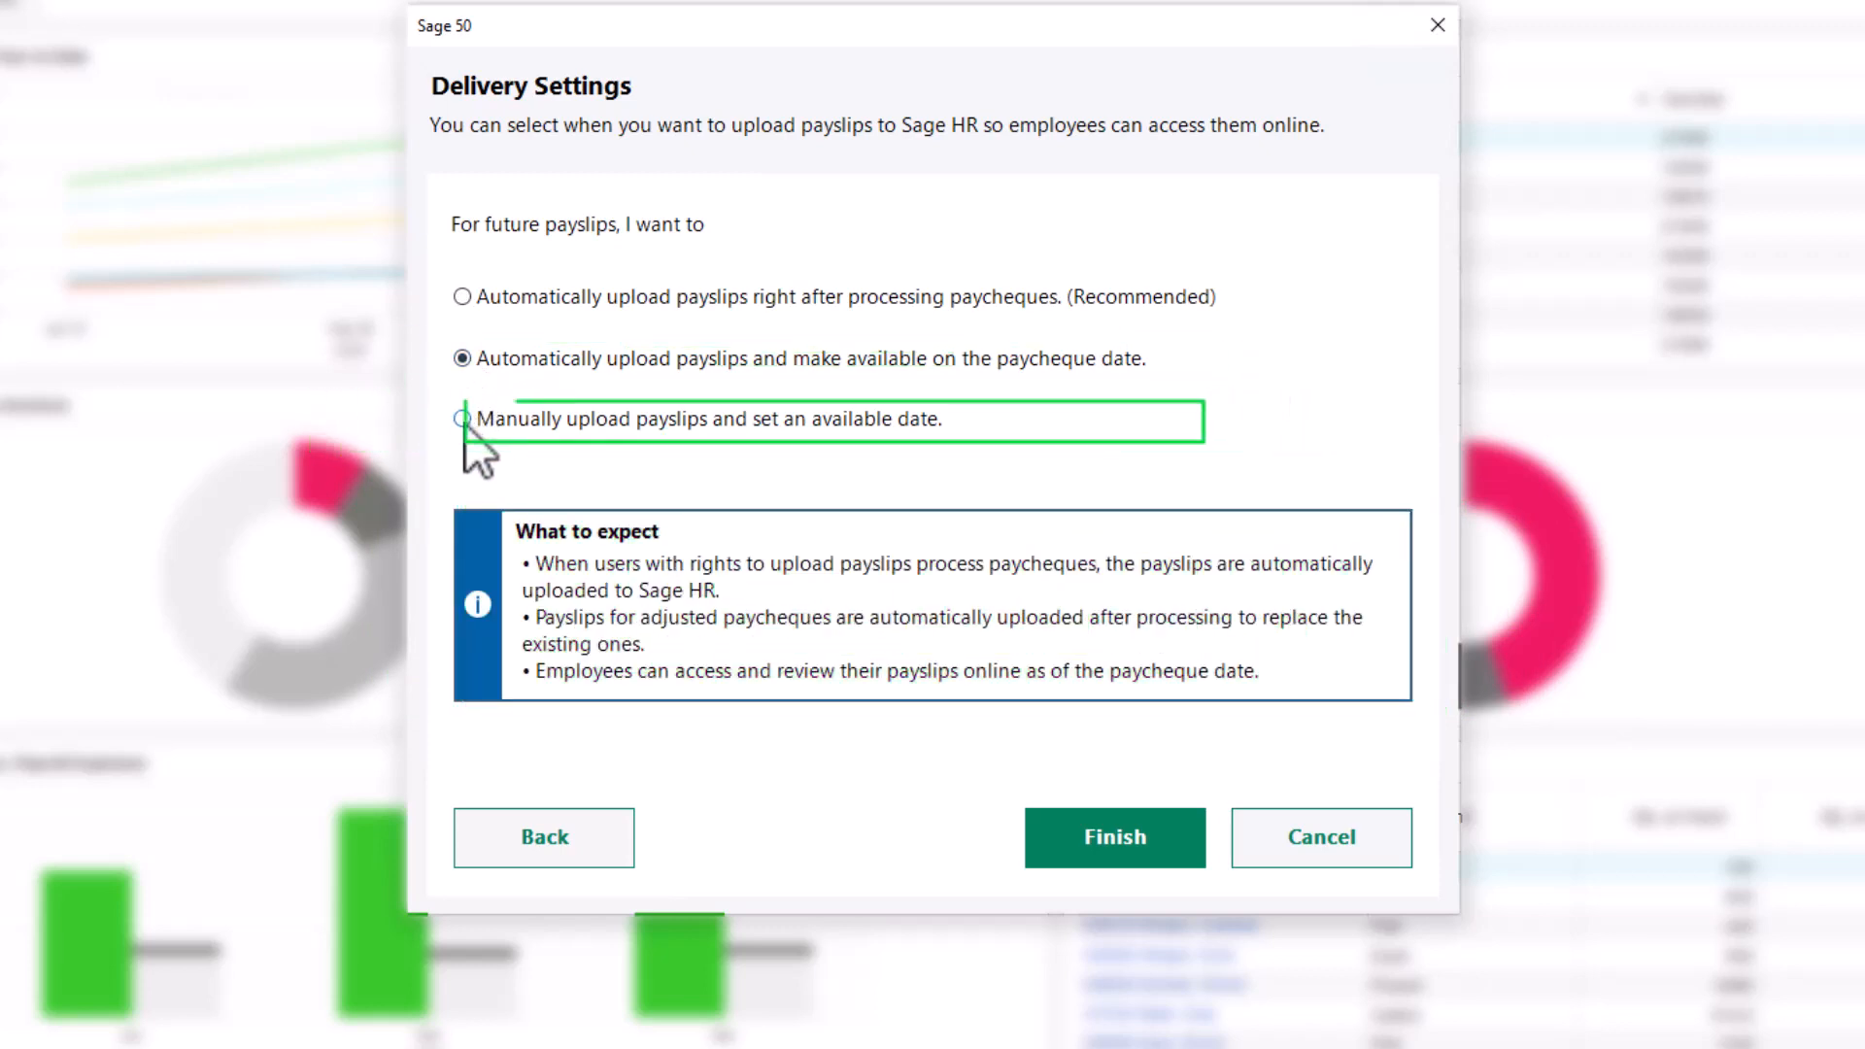
# Try manual upload, then choose automatic upload after processing paycheques and finish setup.
pyautogui.click(462, 419)
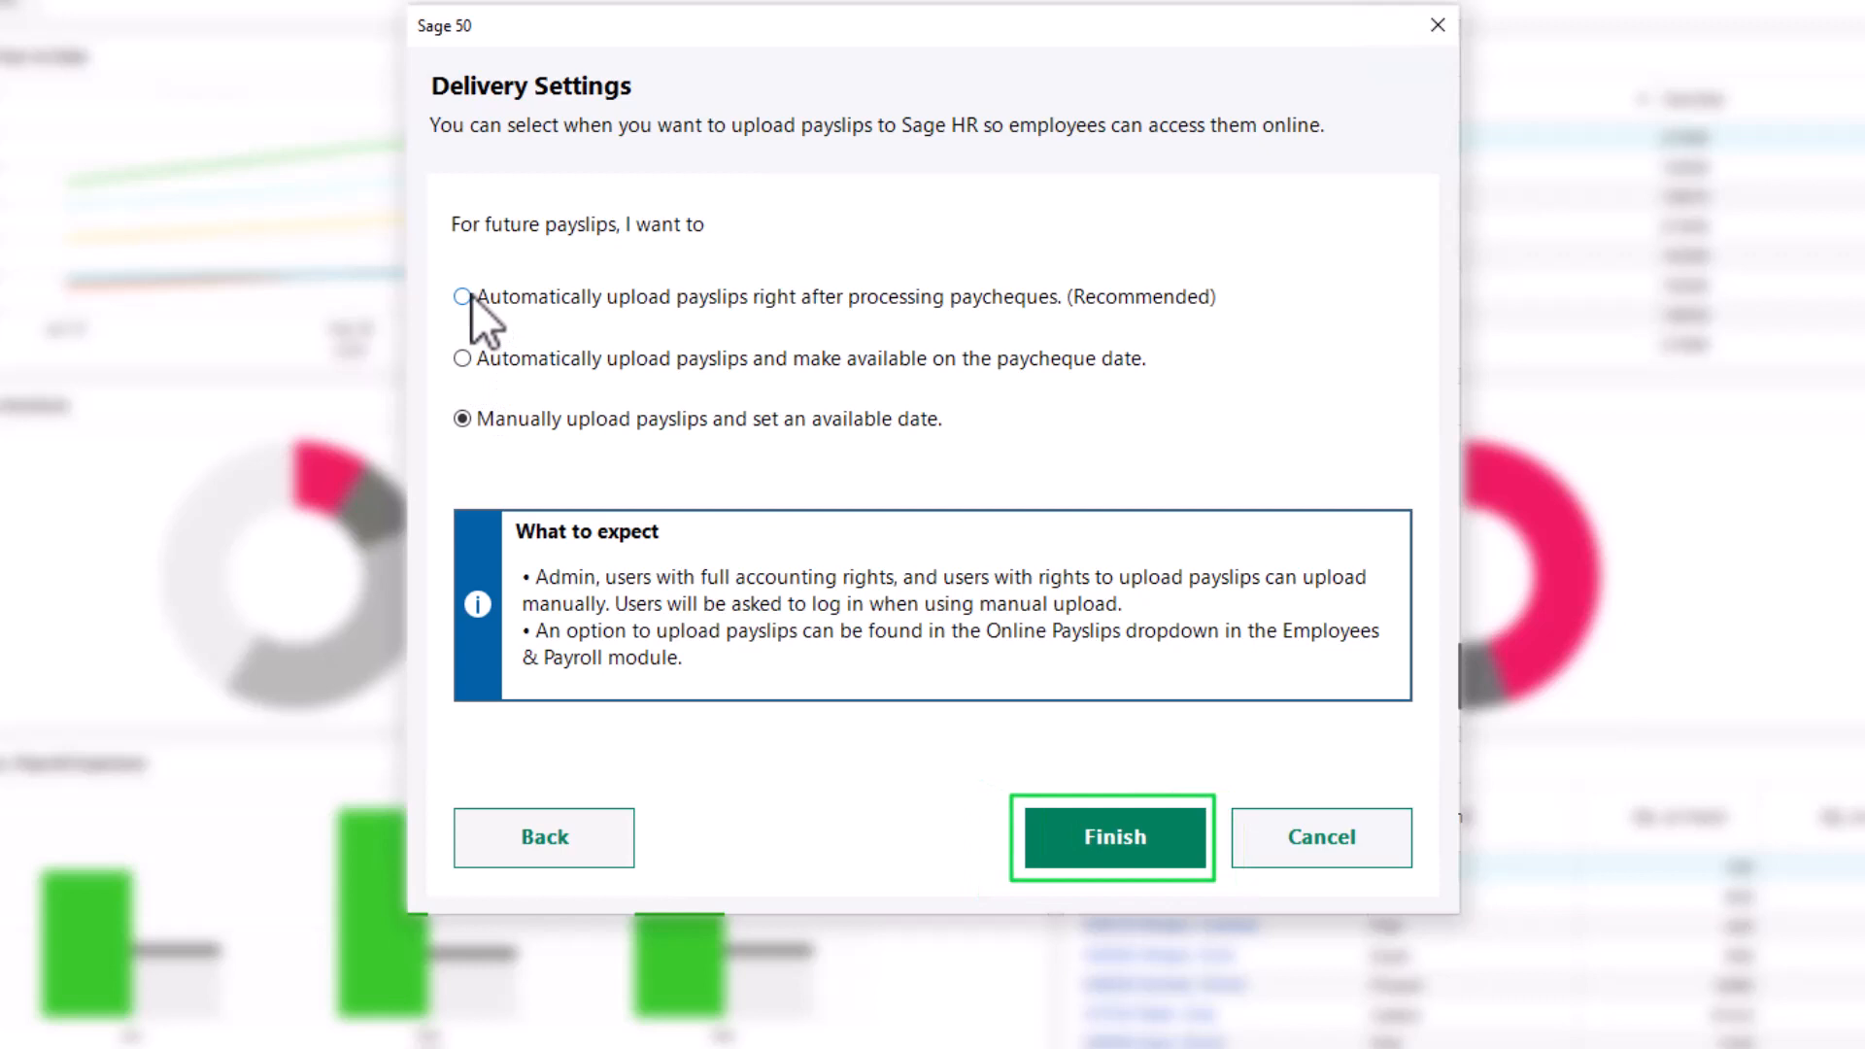
pyautogui.click(461, 296)
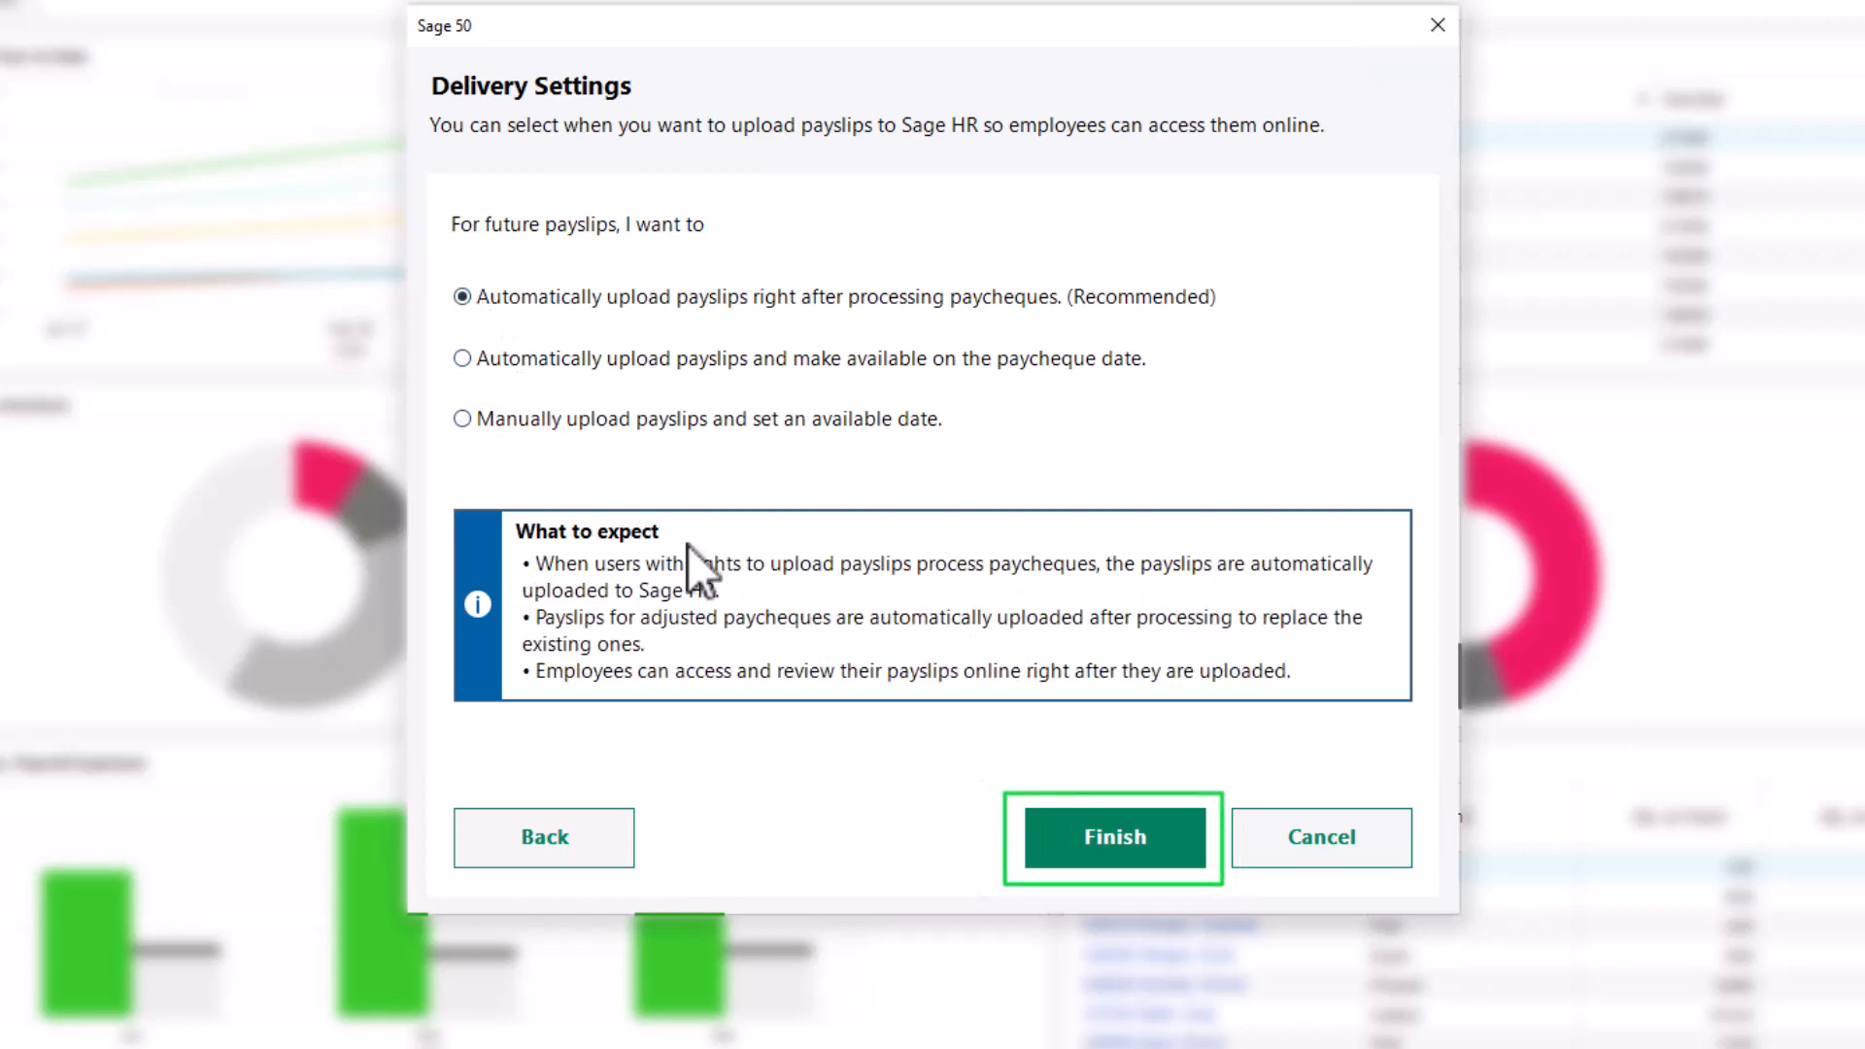
pyautogui.click(1113, 836)
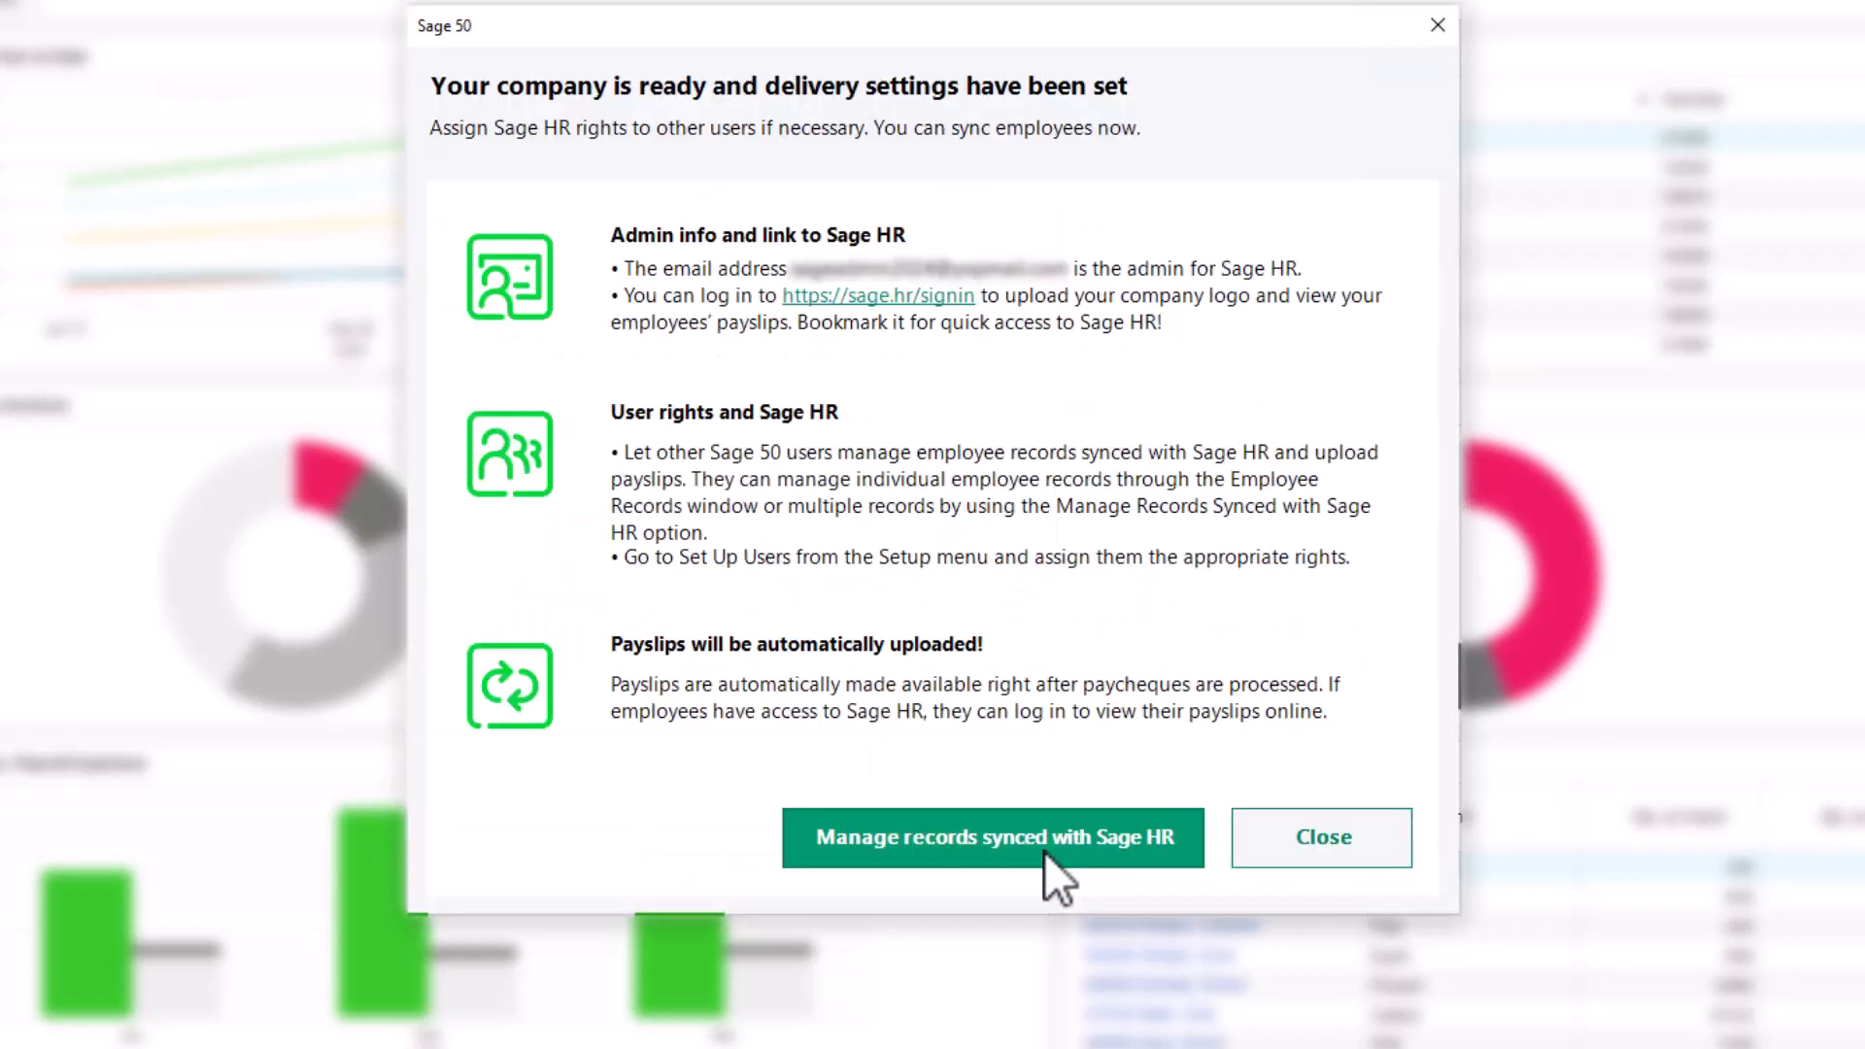